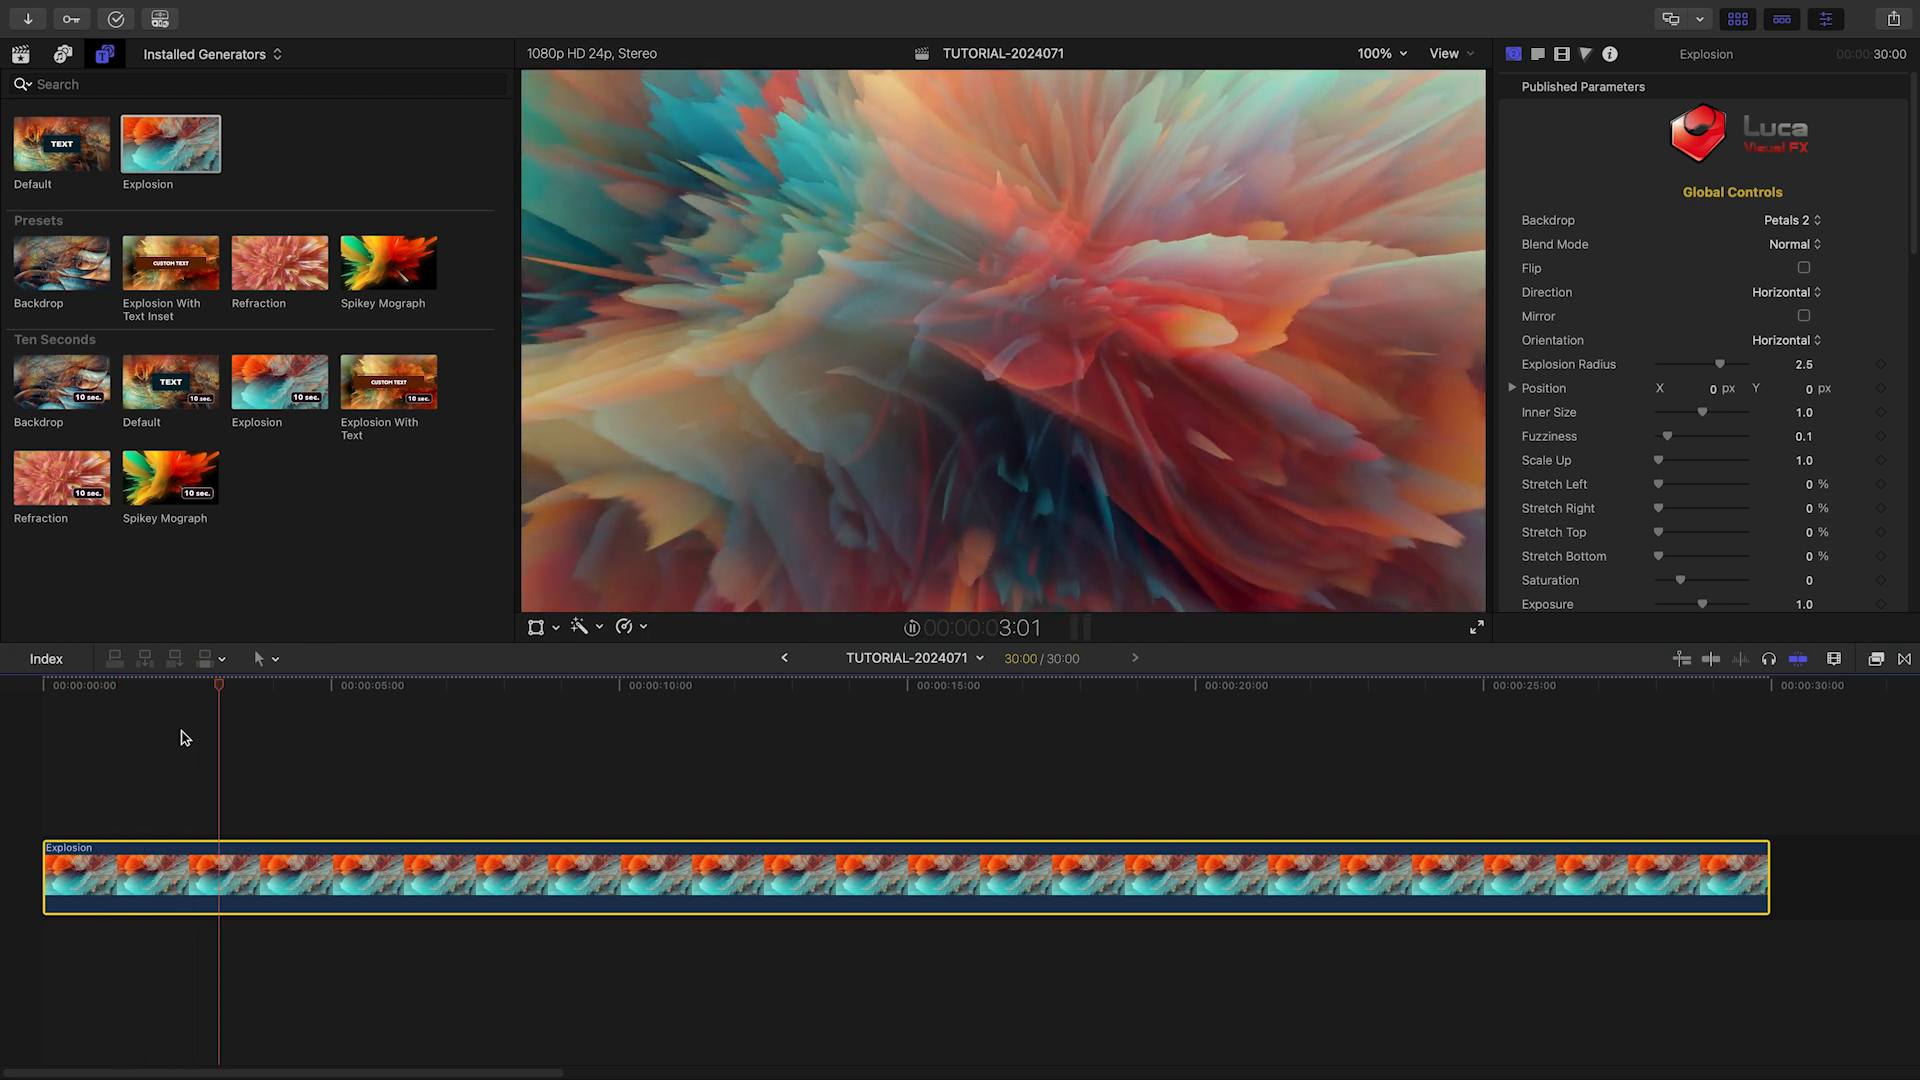
# Show the Explosion generator's Backdrop choices with Petals 2 current
pyautogui.click(1790, 220)
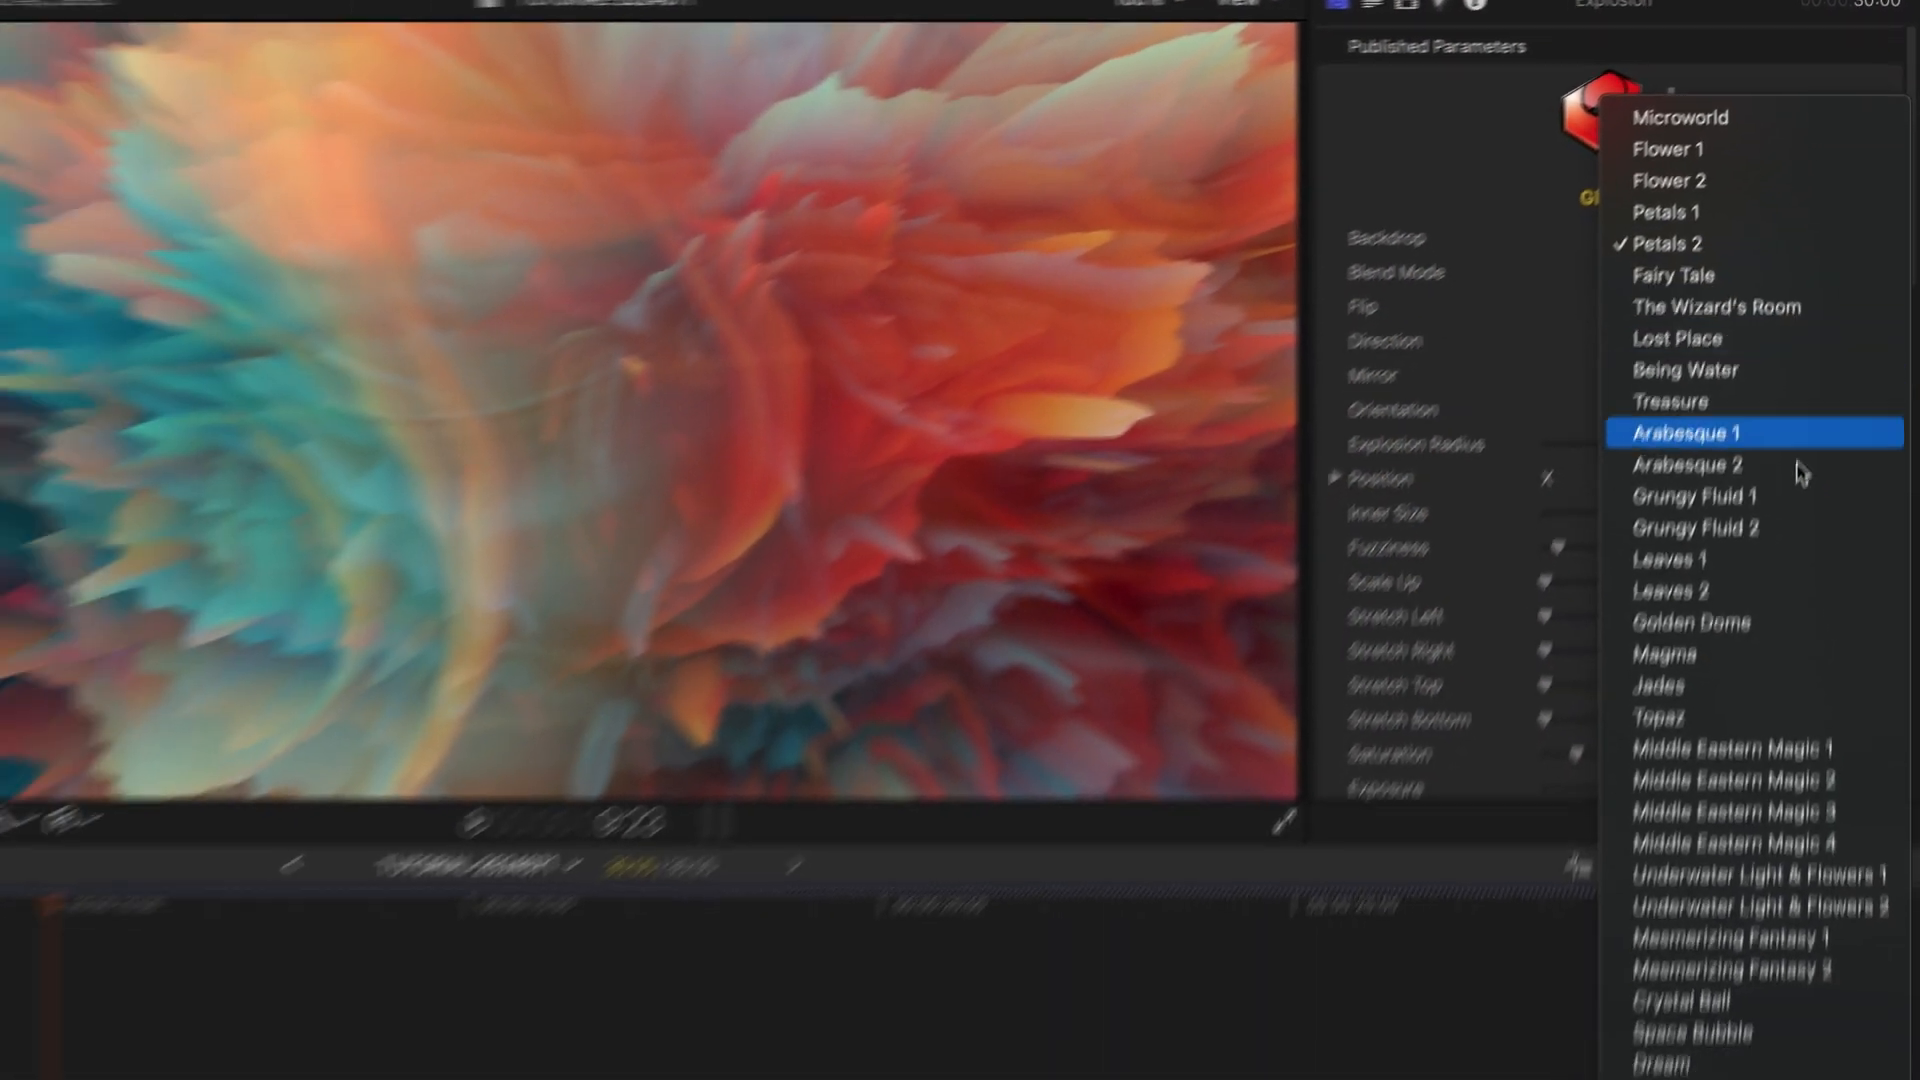
# Keep Petals 2 as the backdrop and reveal the dark maroon BG Color
pyautogui.click(1687, 432)
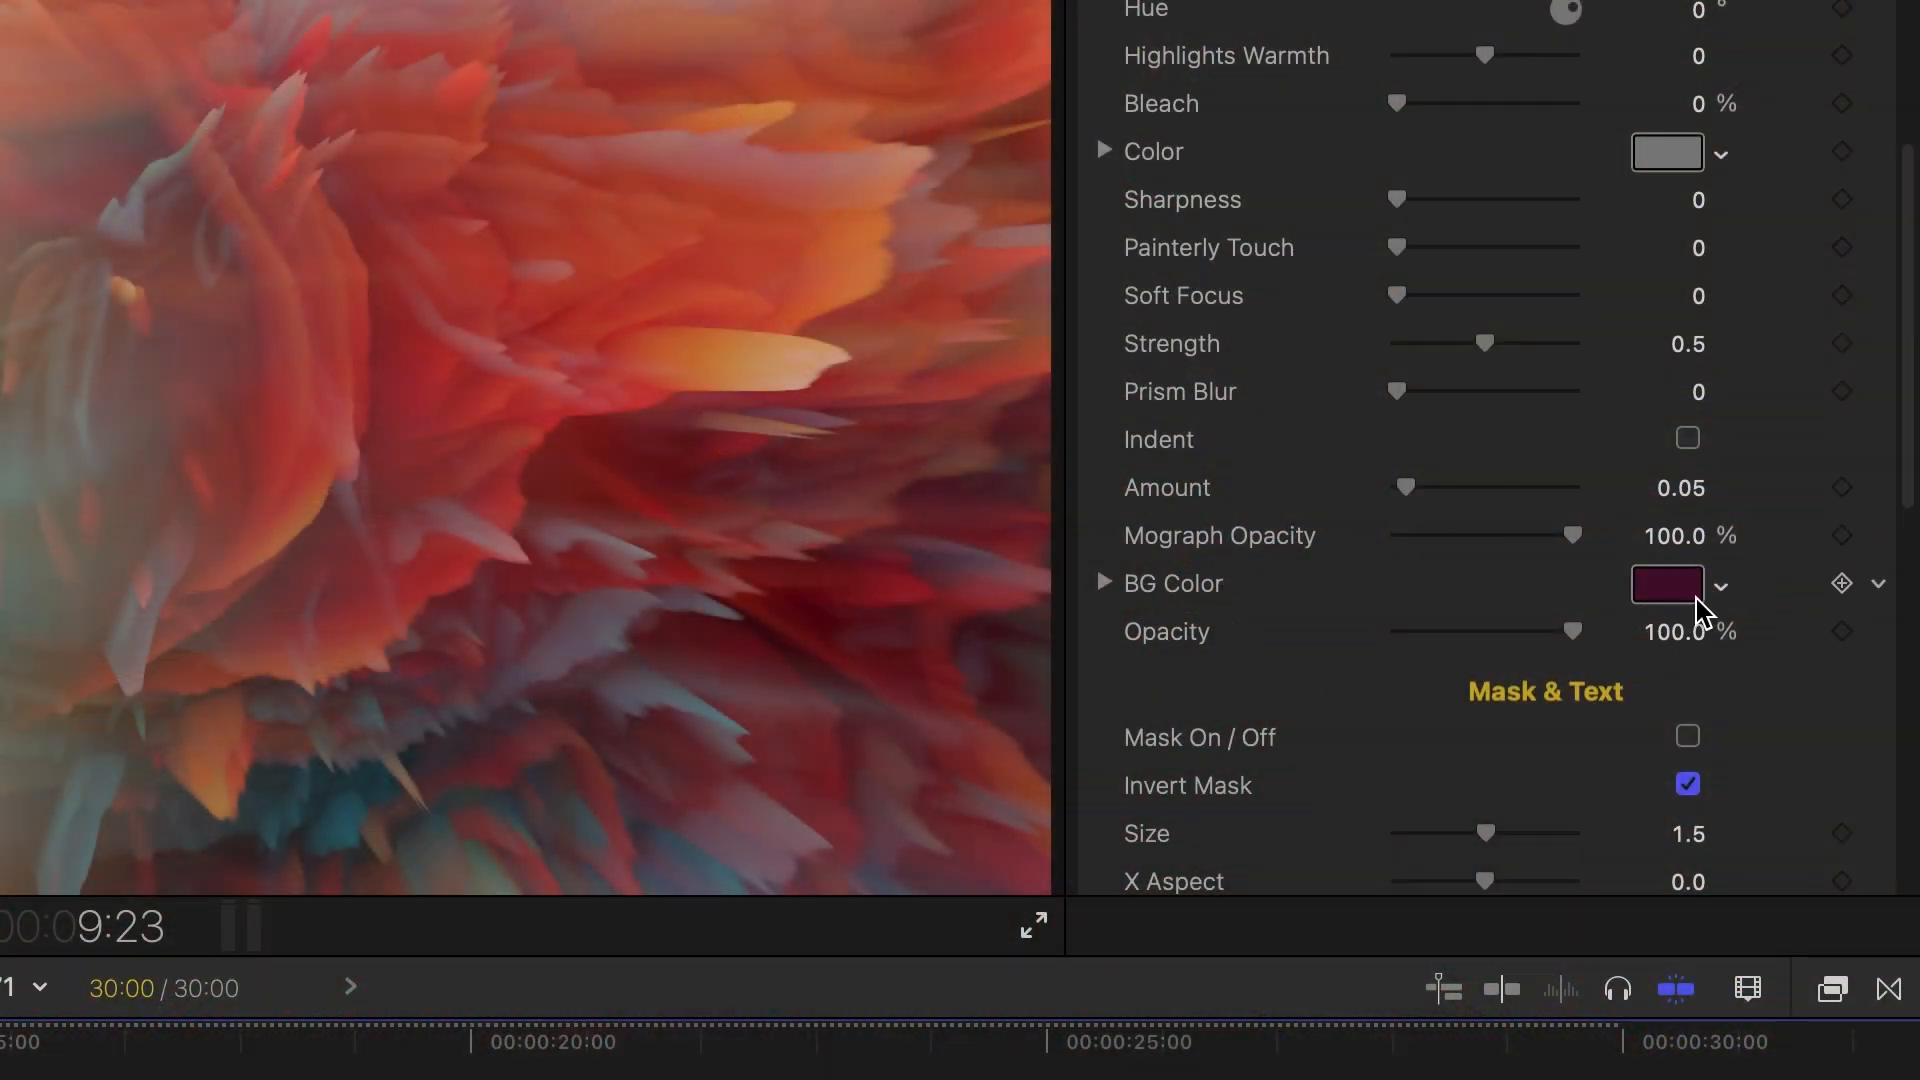
# Change the generator's BG Color to an orange from the colour picker
pyautogui.click(1667, 584)
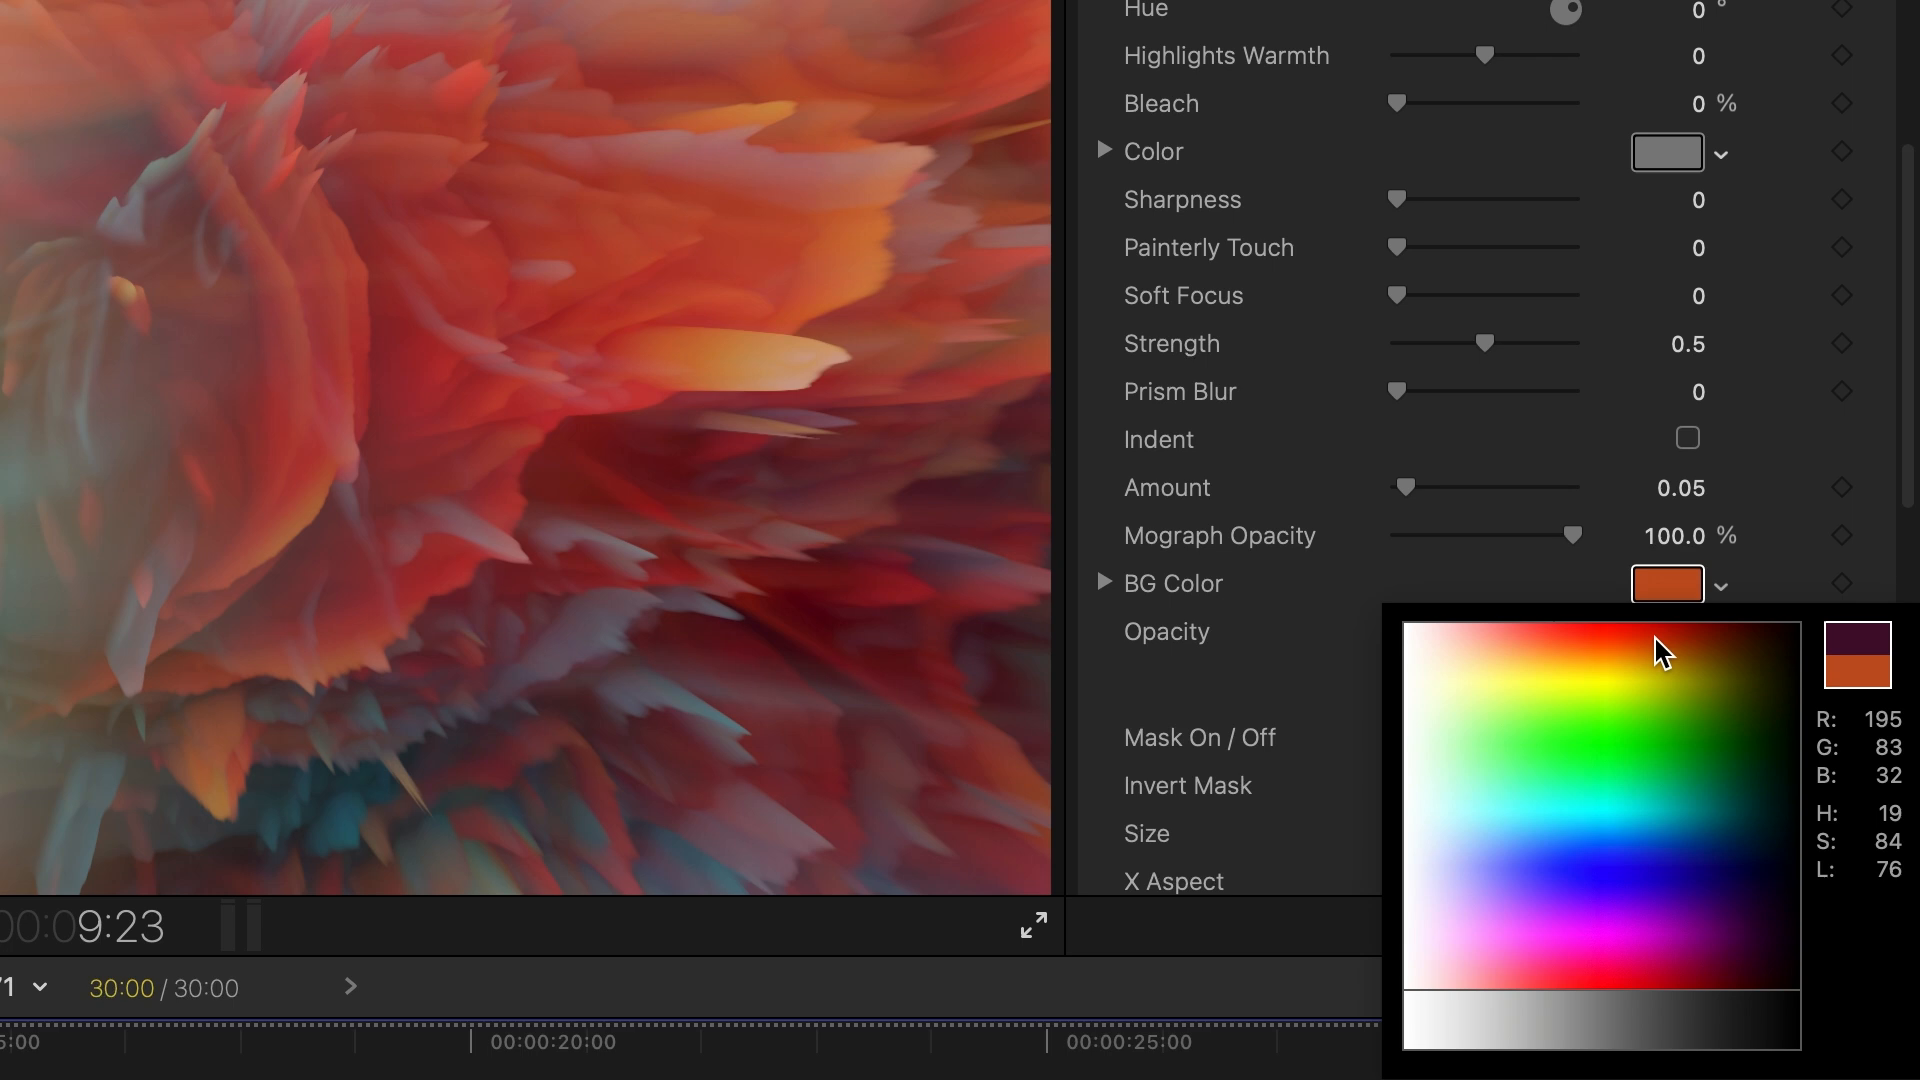
pyautogui.click(1670, 863)
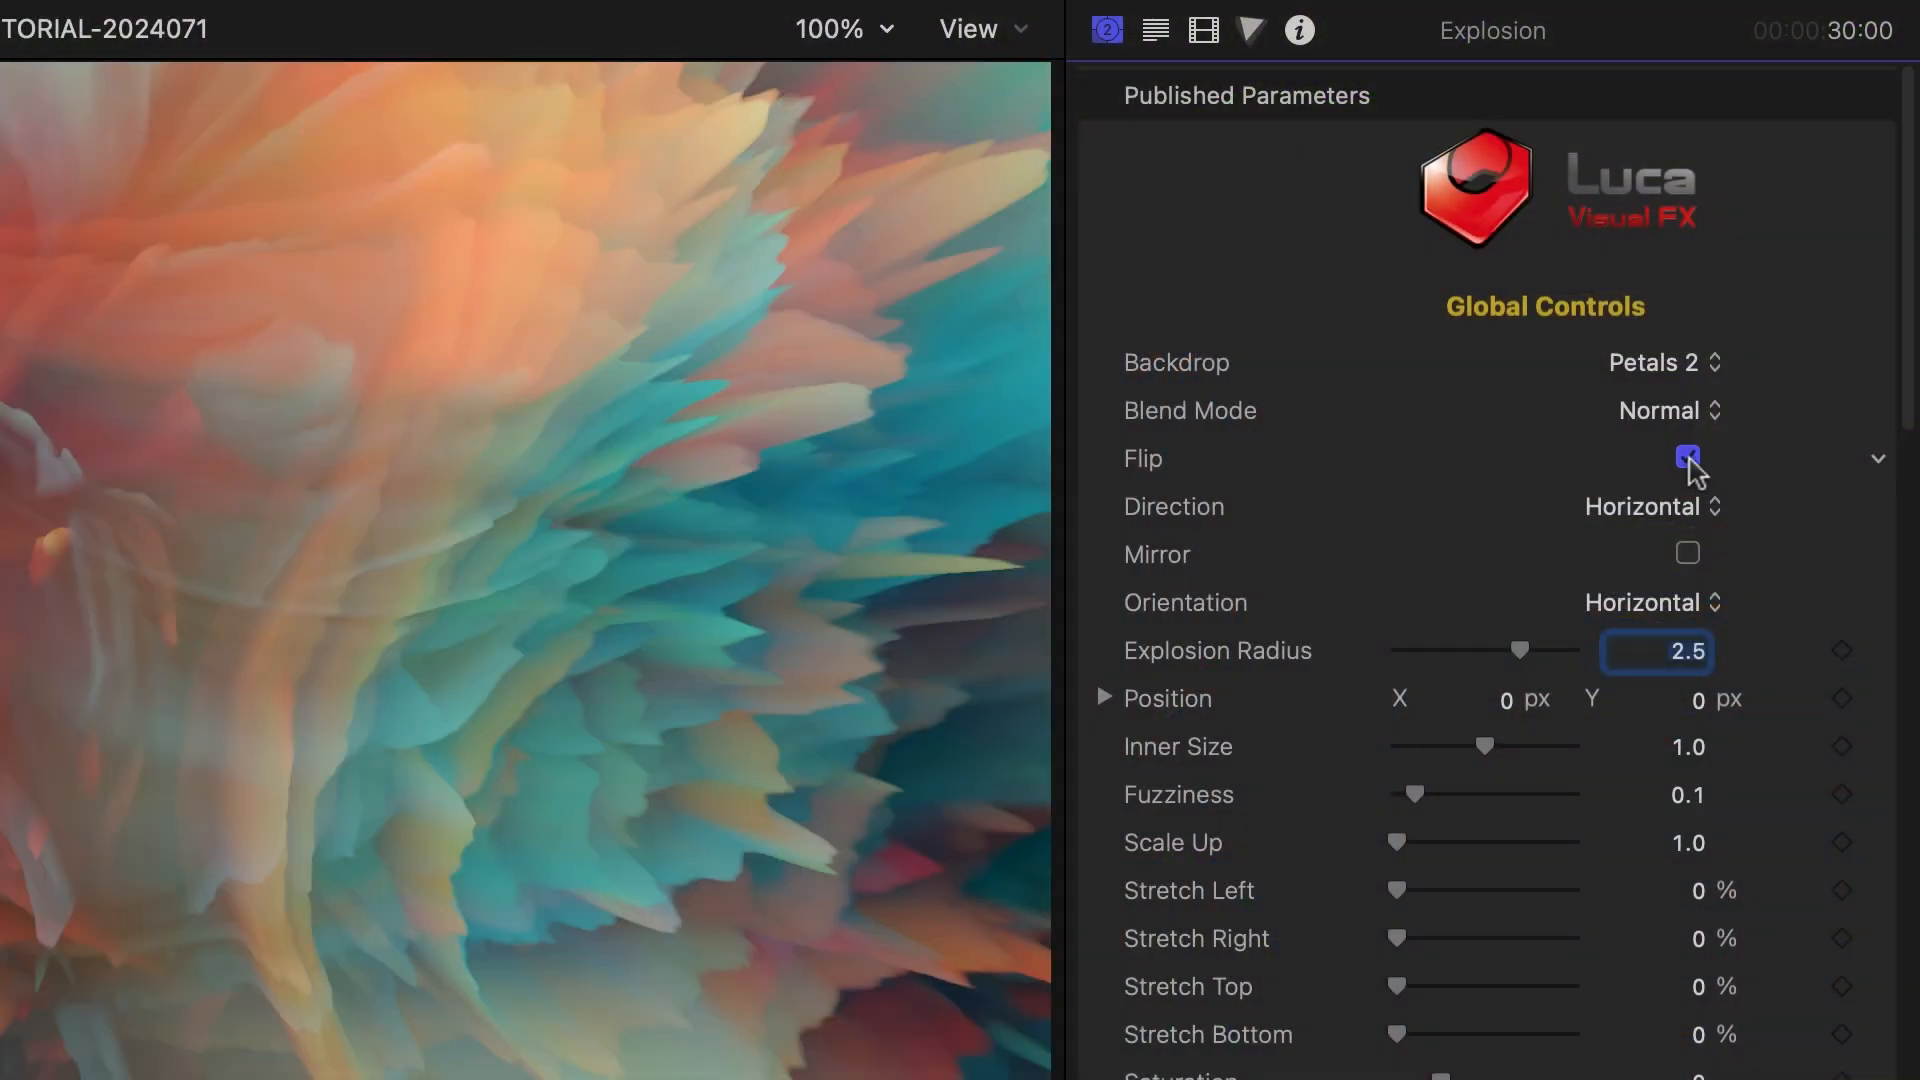
# Disable Flip, mirror the explosion, test the radius, and cut Inner Size to 0.5
pyautogui.click(1686, 458)
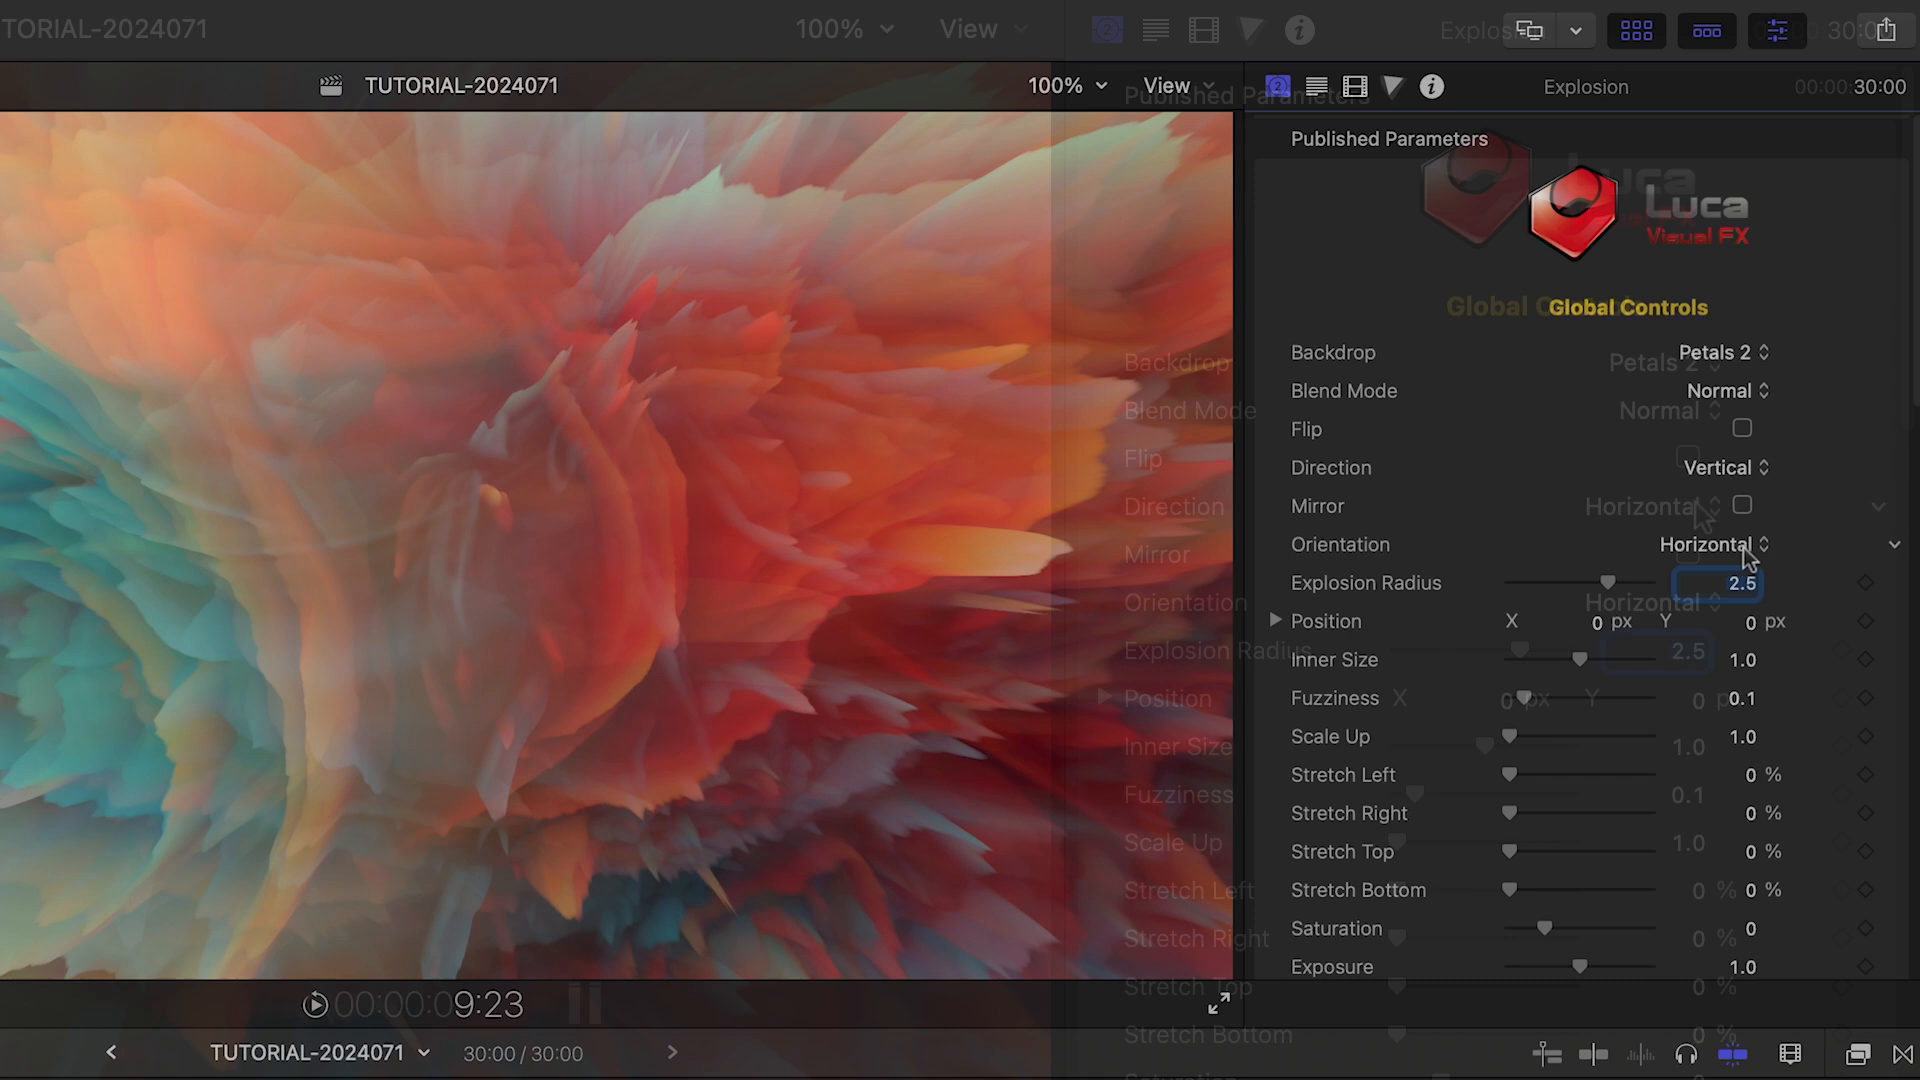
pyautogui.click(1741, 506)
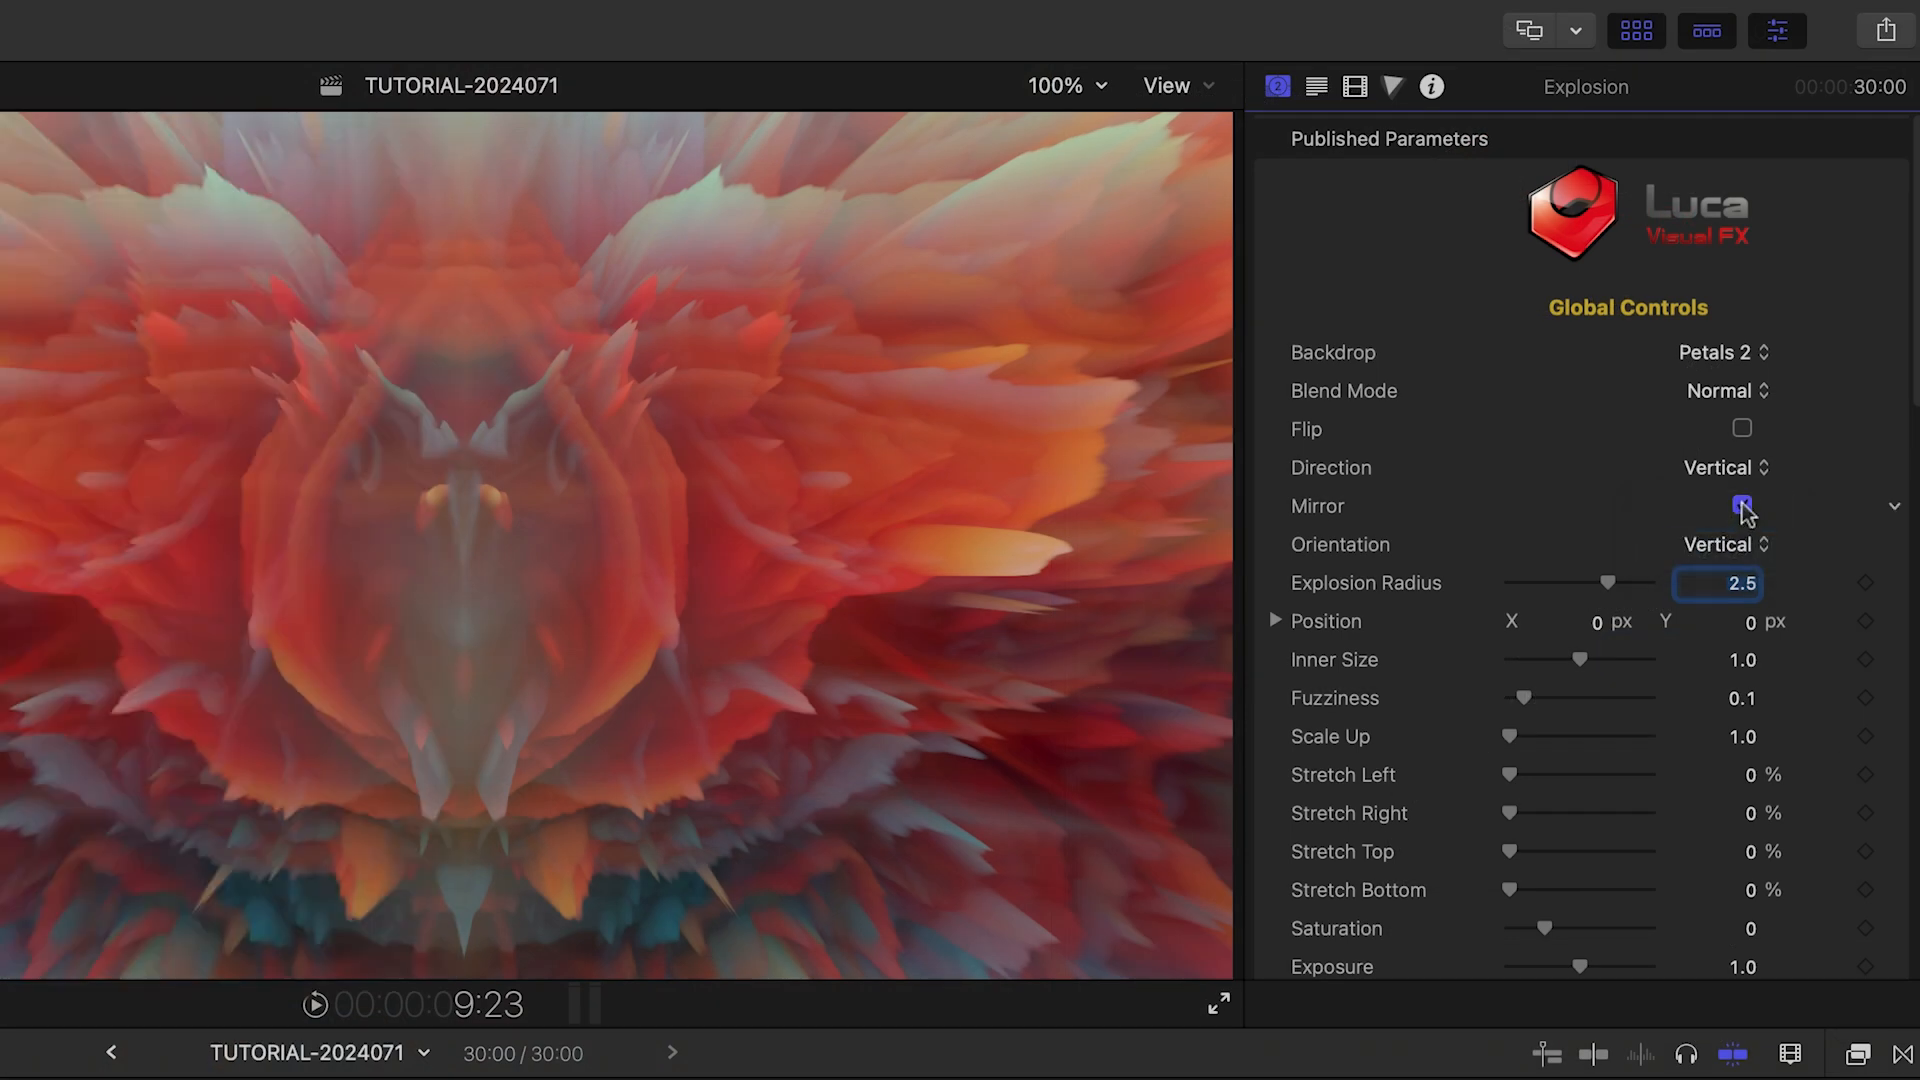
pyautogui.moveTo(1580, 584); pyautogui.dragTo(1567, 638)
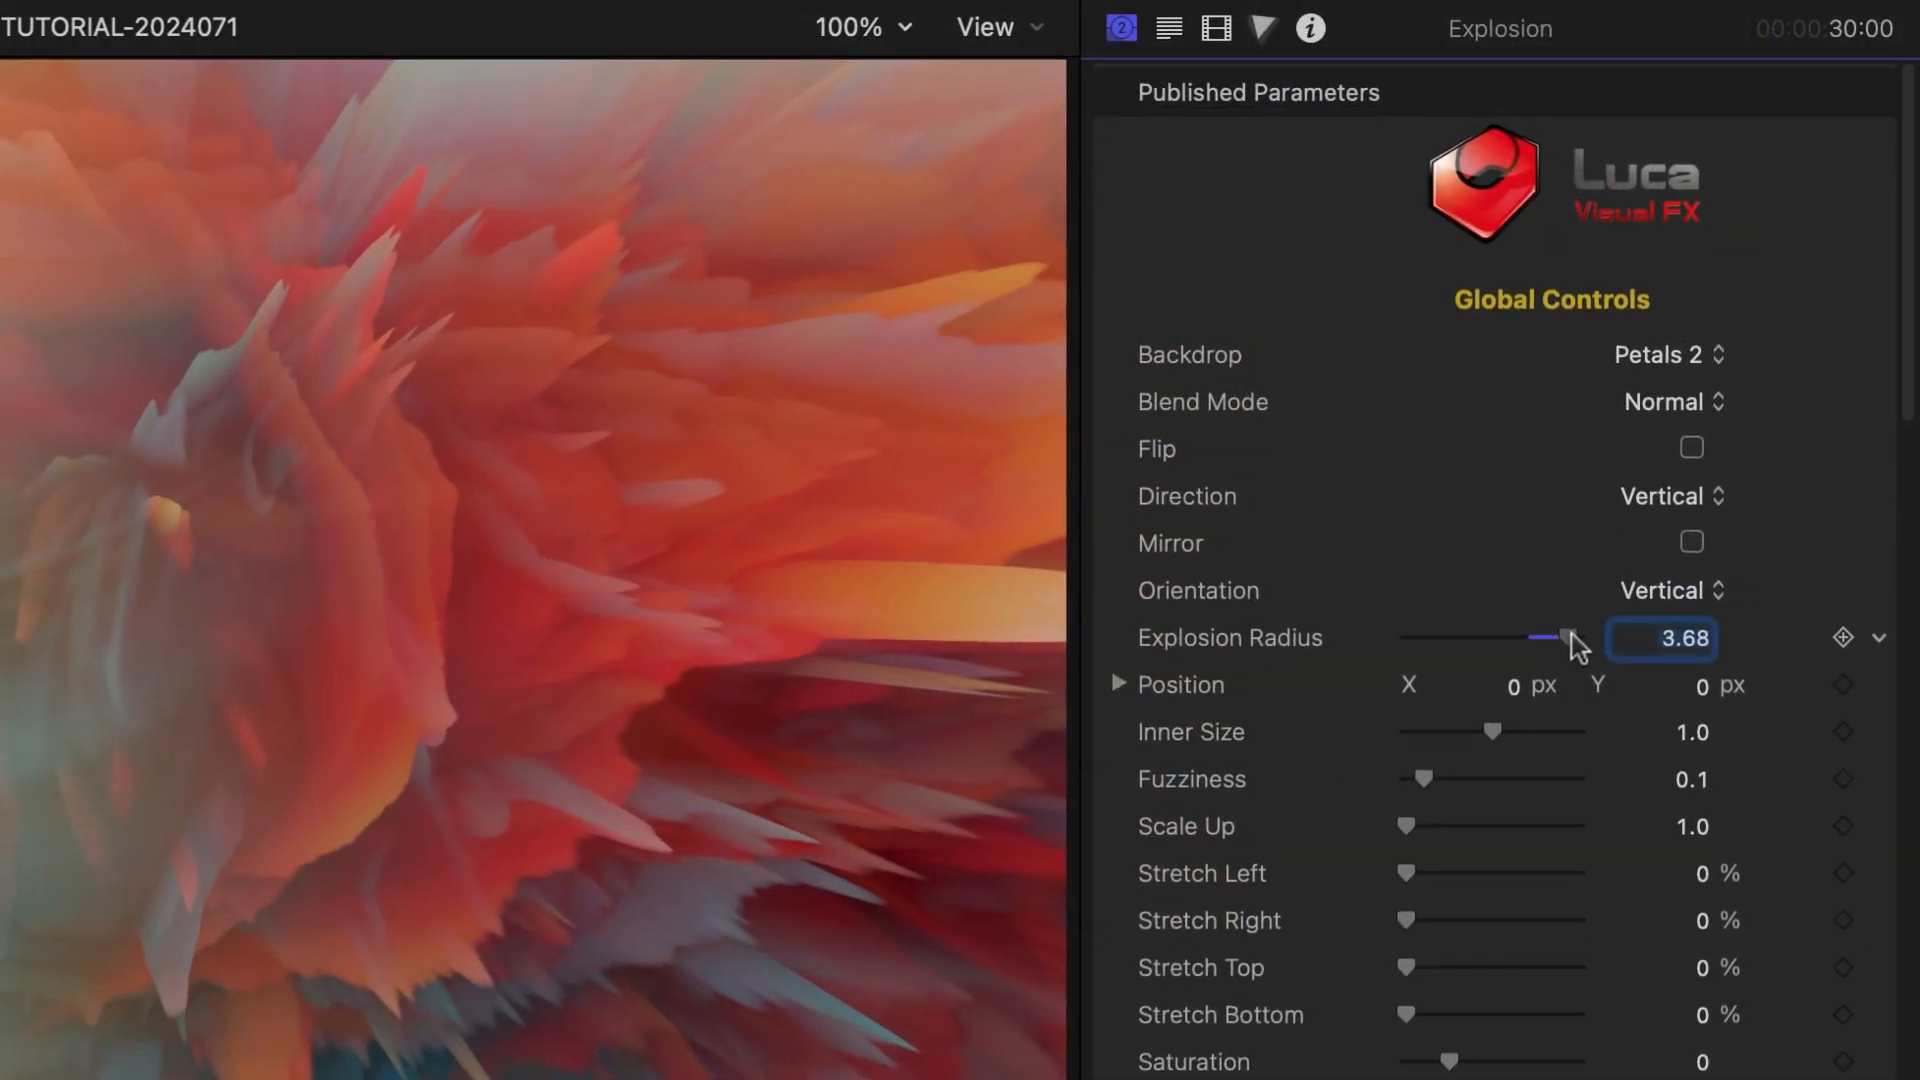
pyautogui.moveTo(1567, 638); pyautogui.dragTo(1488, 539)
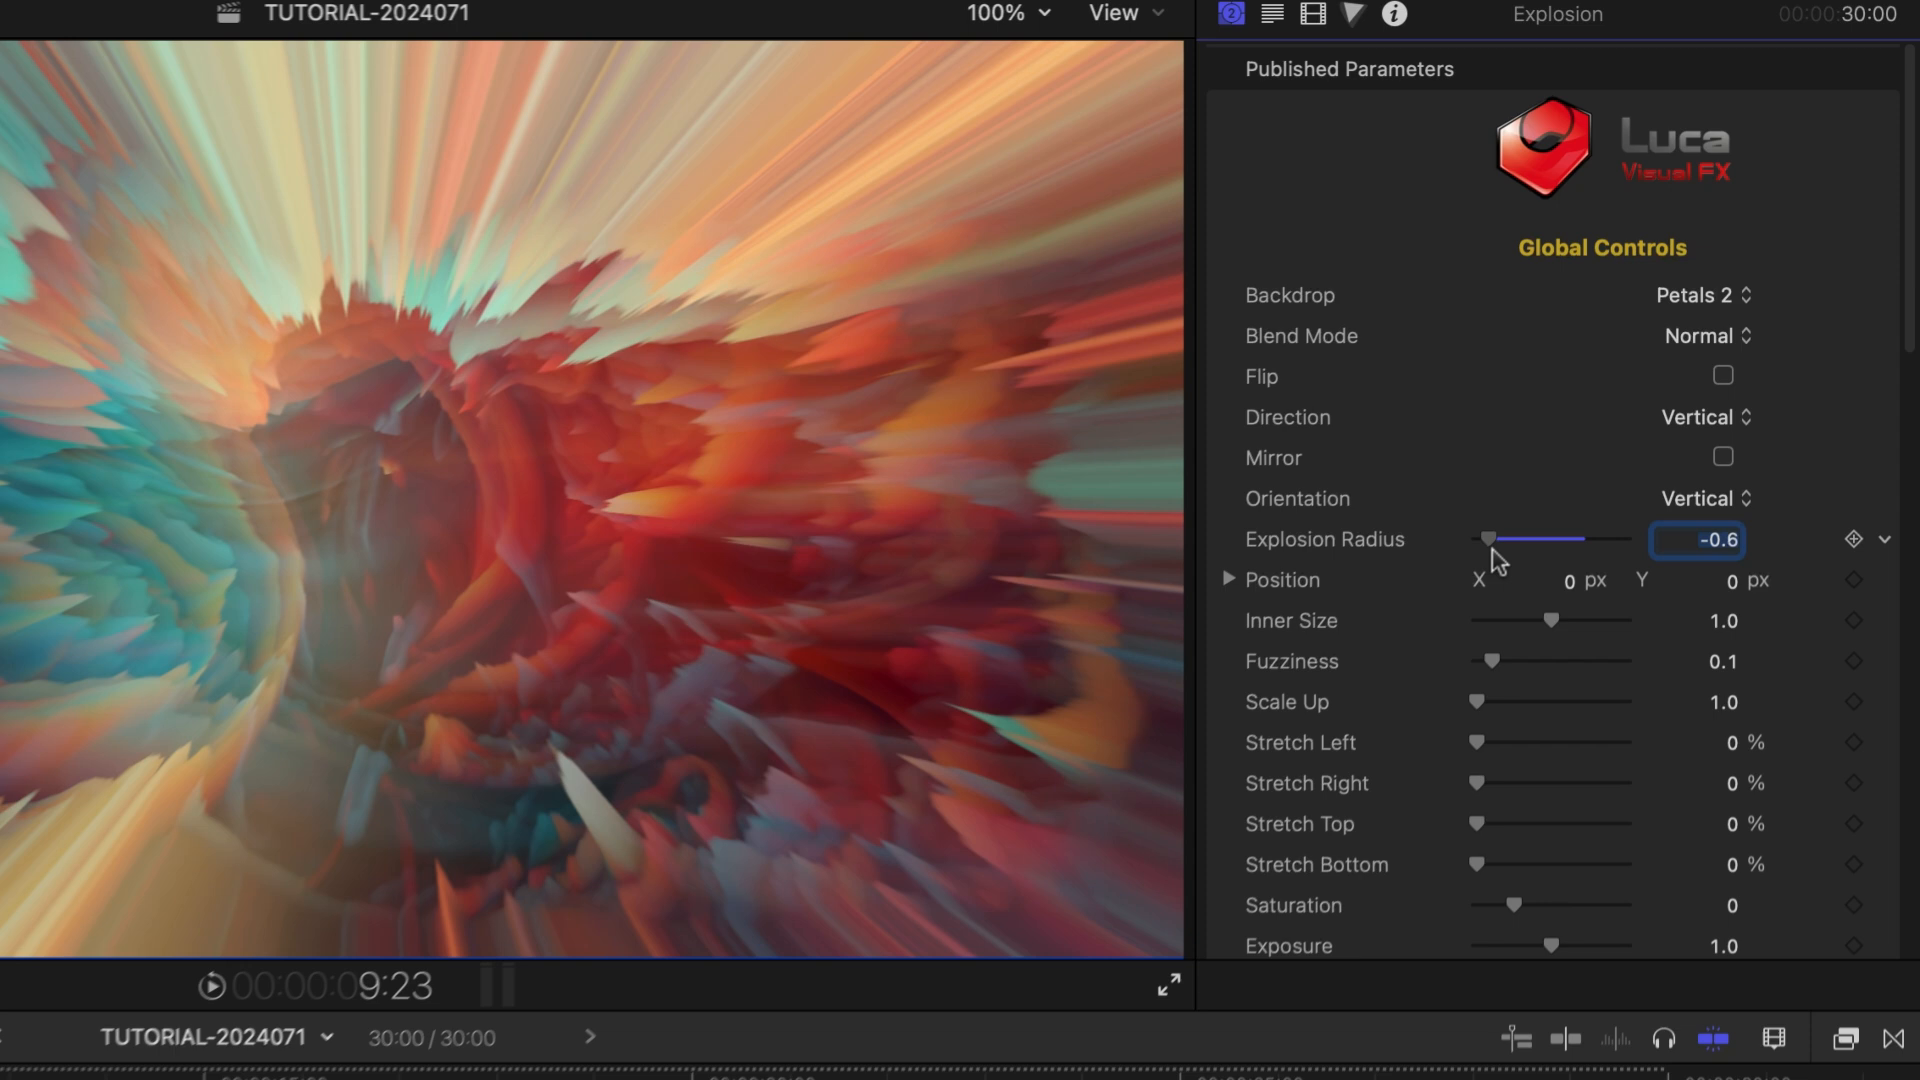
pyautogui.moveTo(1488, 539); pyautogui.dragTo(1634, 463)
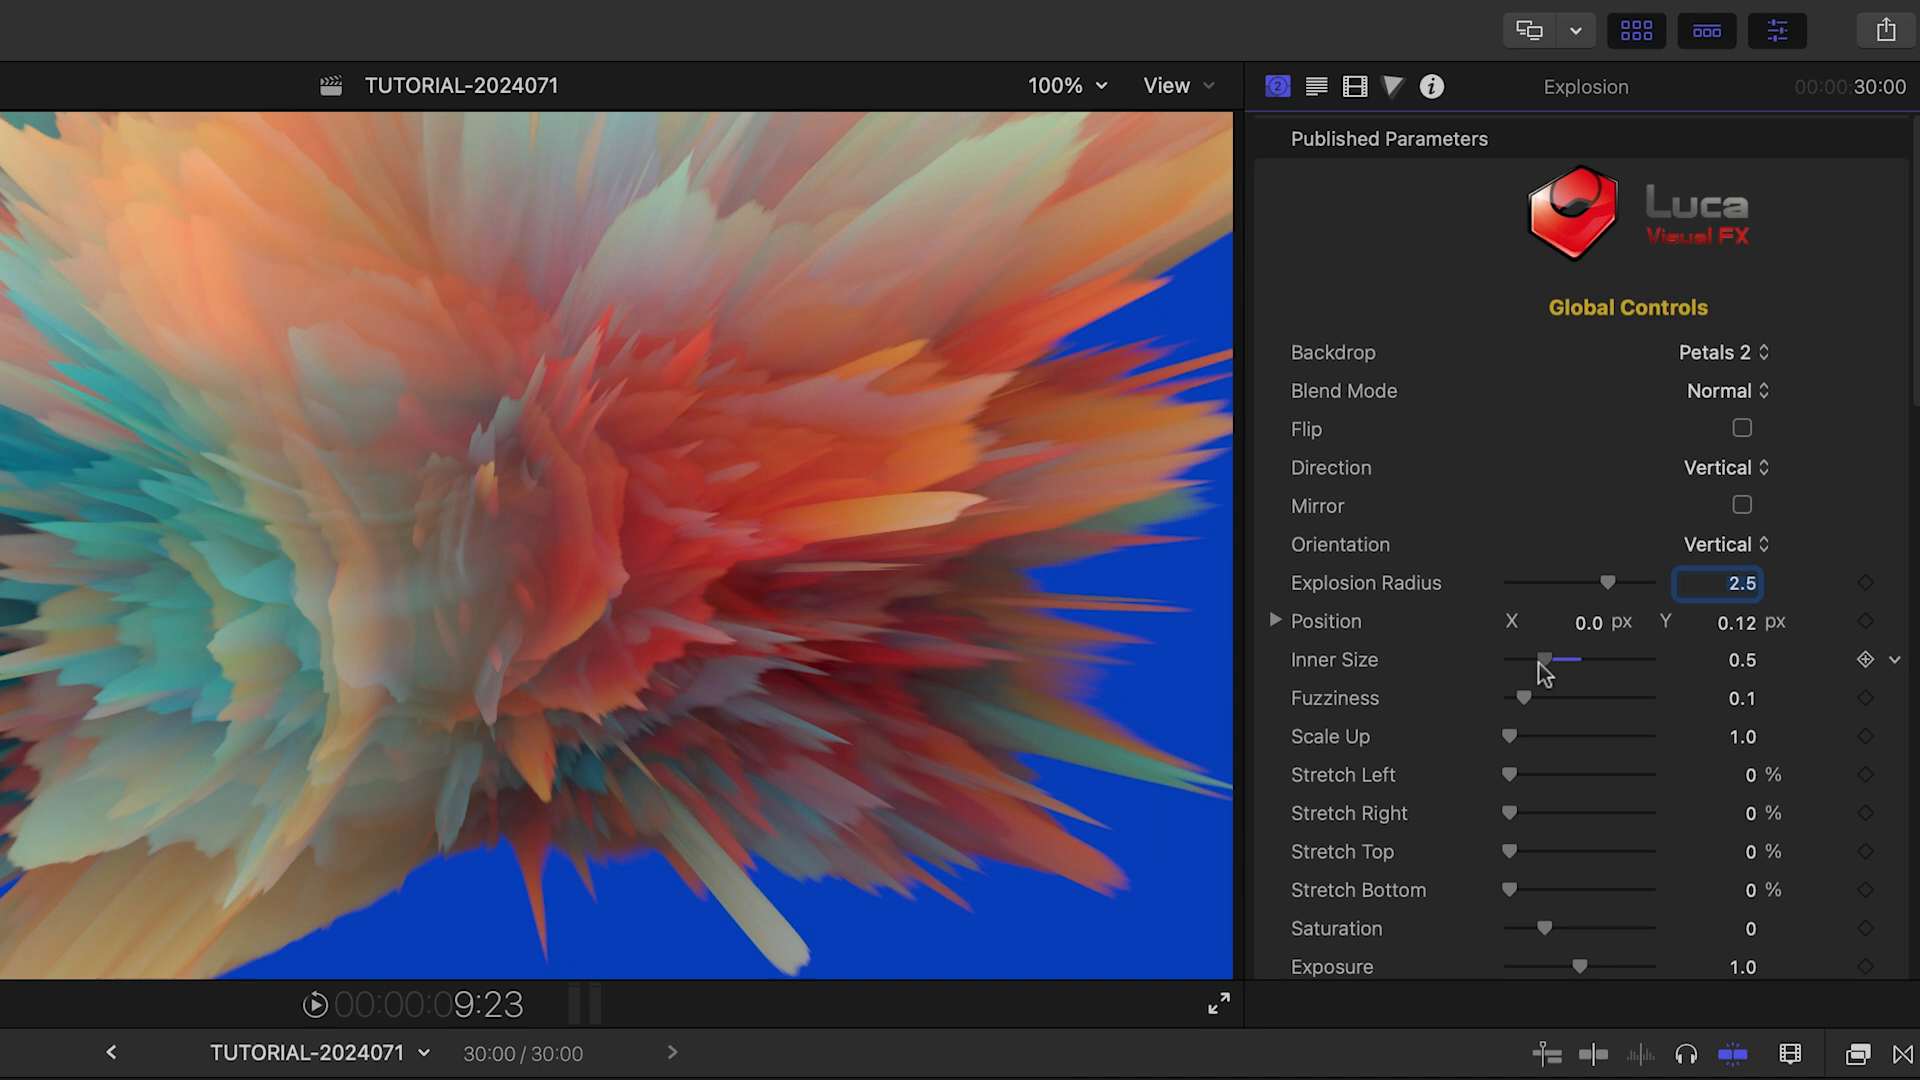
# Restore Inner Size to 1.0 and test the Bleach and Soft Focus amounts
pyautogui.moveTo(1545, 660); pyautogui.dragTo(1651, 660)
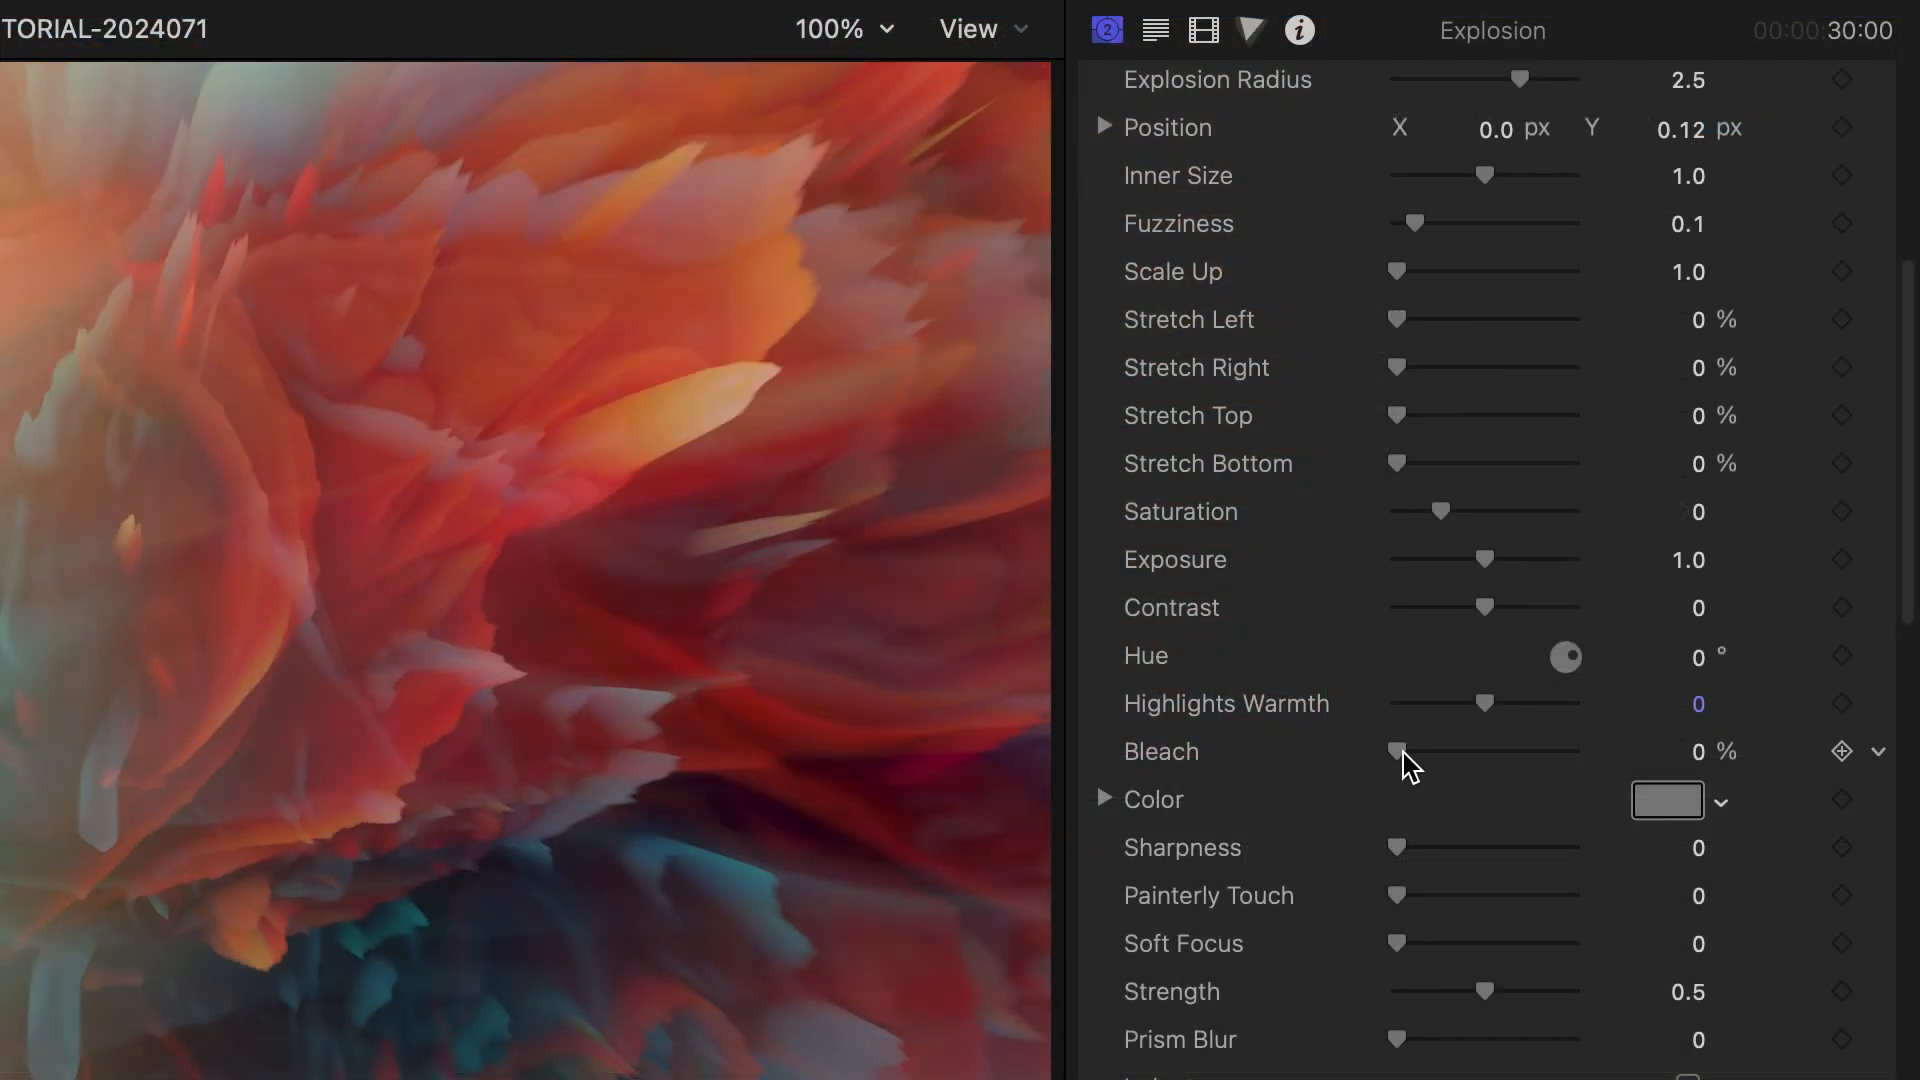
pyautogui.moveTo(1393, 752); pyautogui.dragTo(1500, 752)
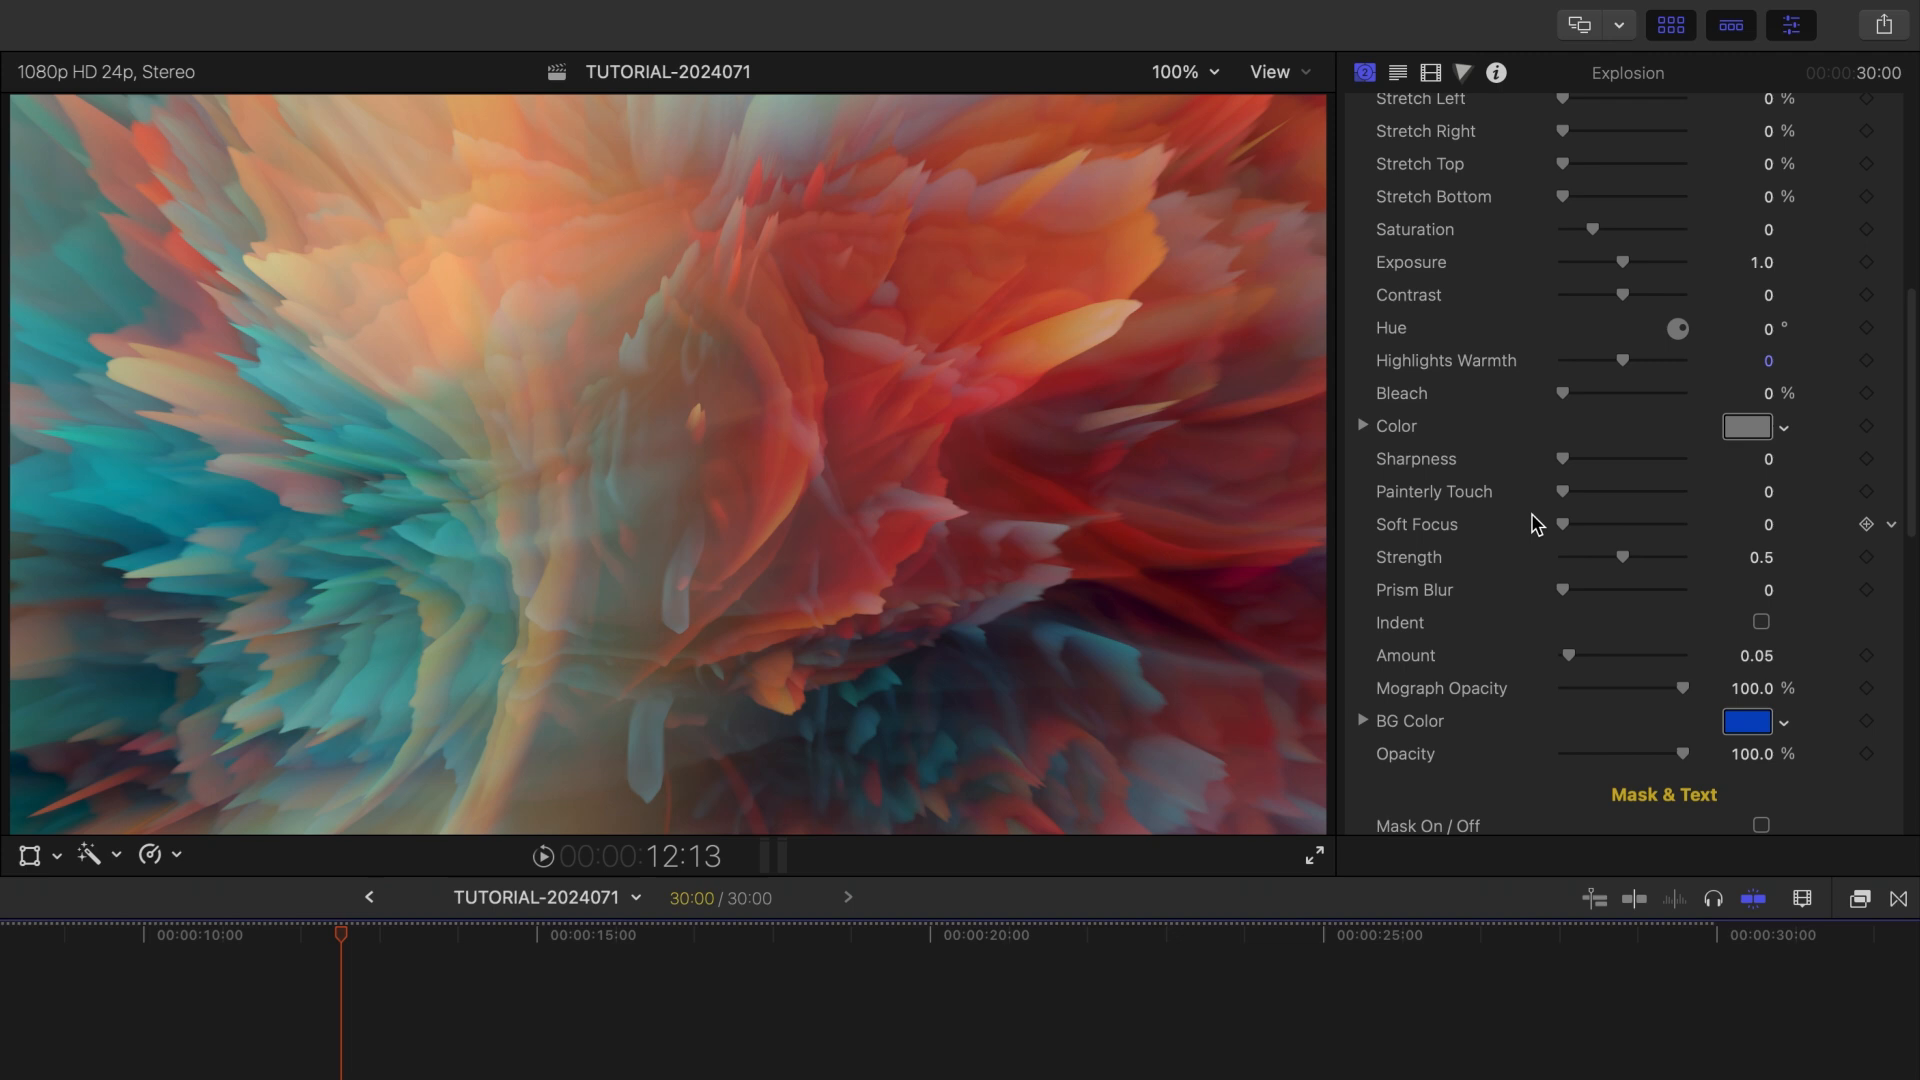
pyautogui.moveTo(1562, 571); pyautogui.dragTo(1685, 566)
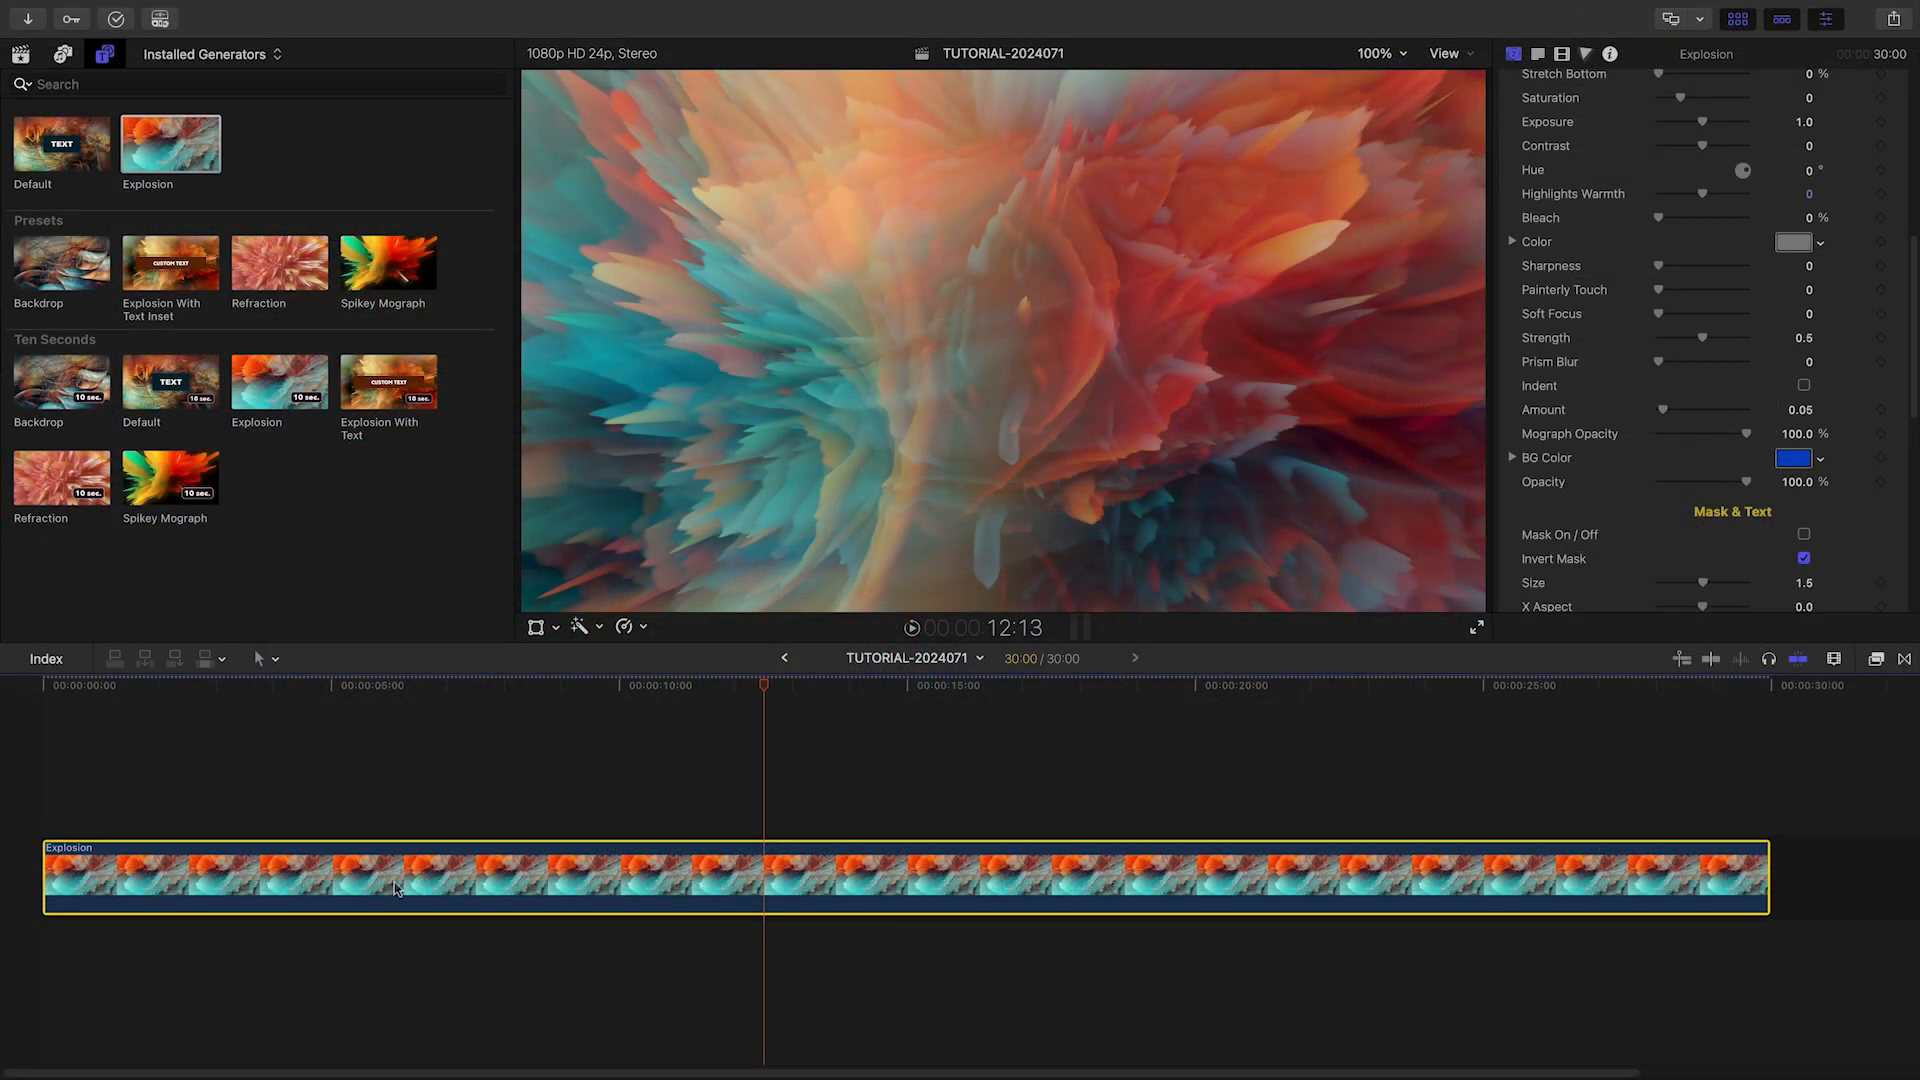
# Preview the explosion at about seven and eighteen seconds in the timeline
pyautogui.click(459, 684)
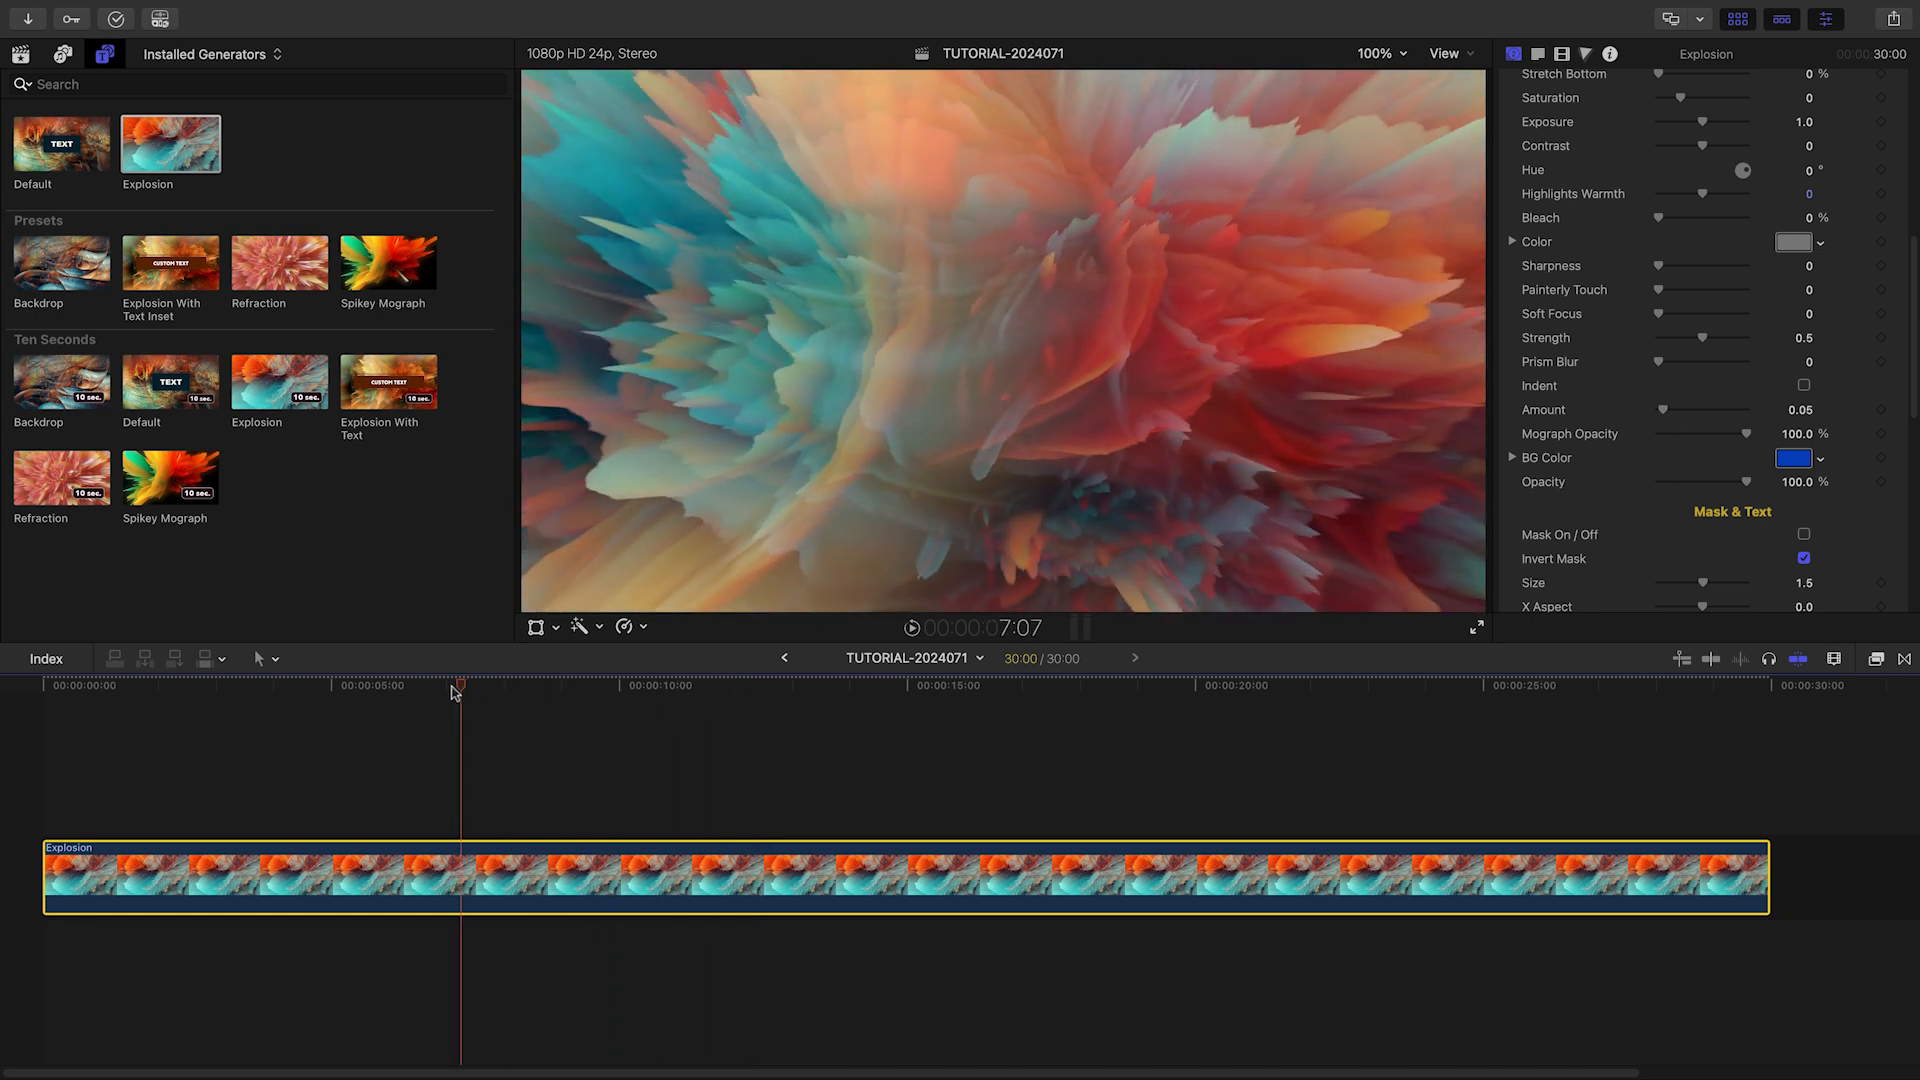
pyautogui.click(1093, 686)
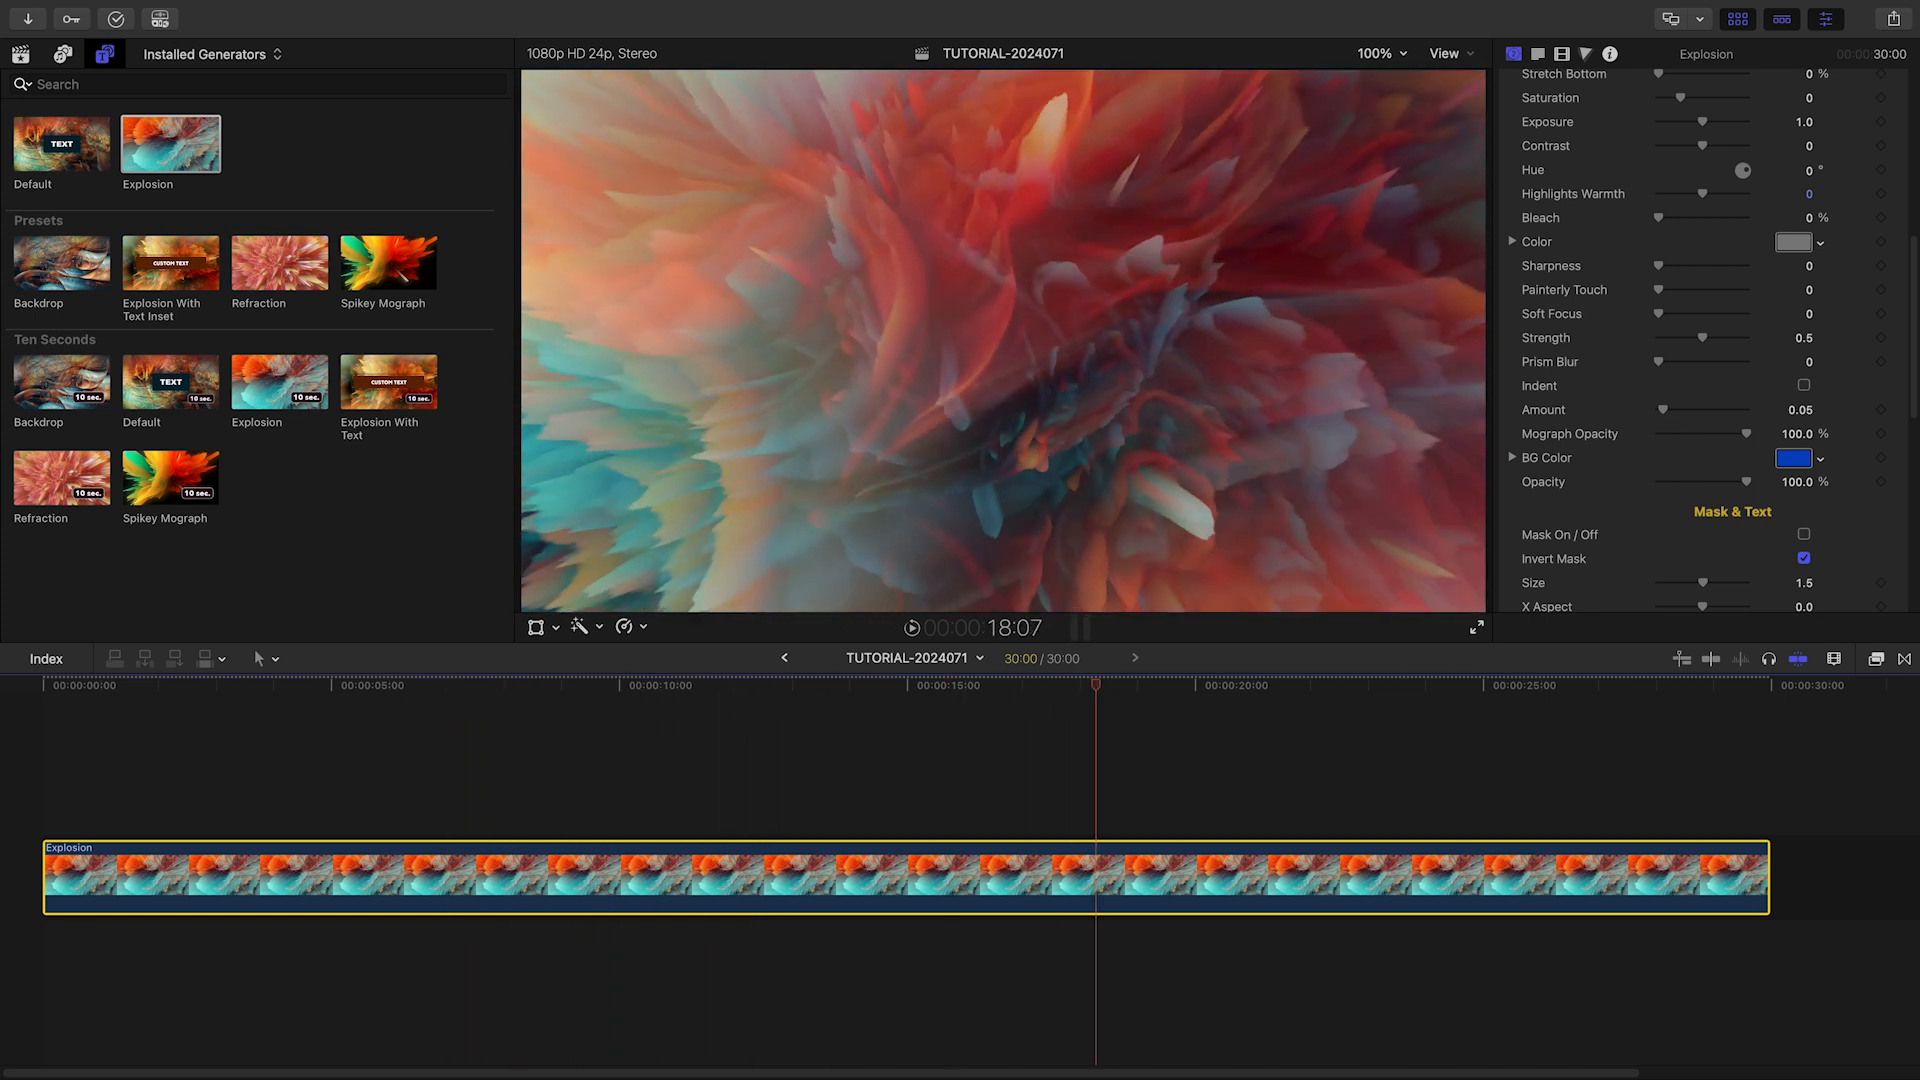
pyautogui.scroll(-3)
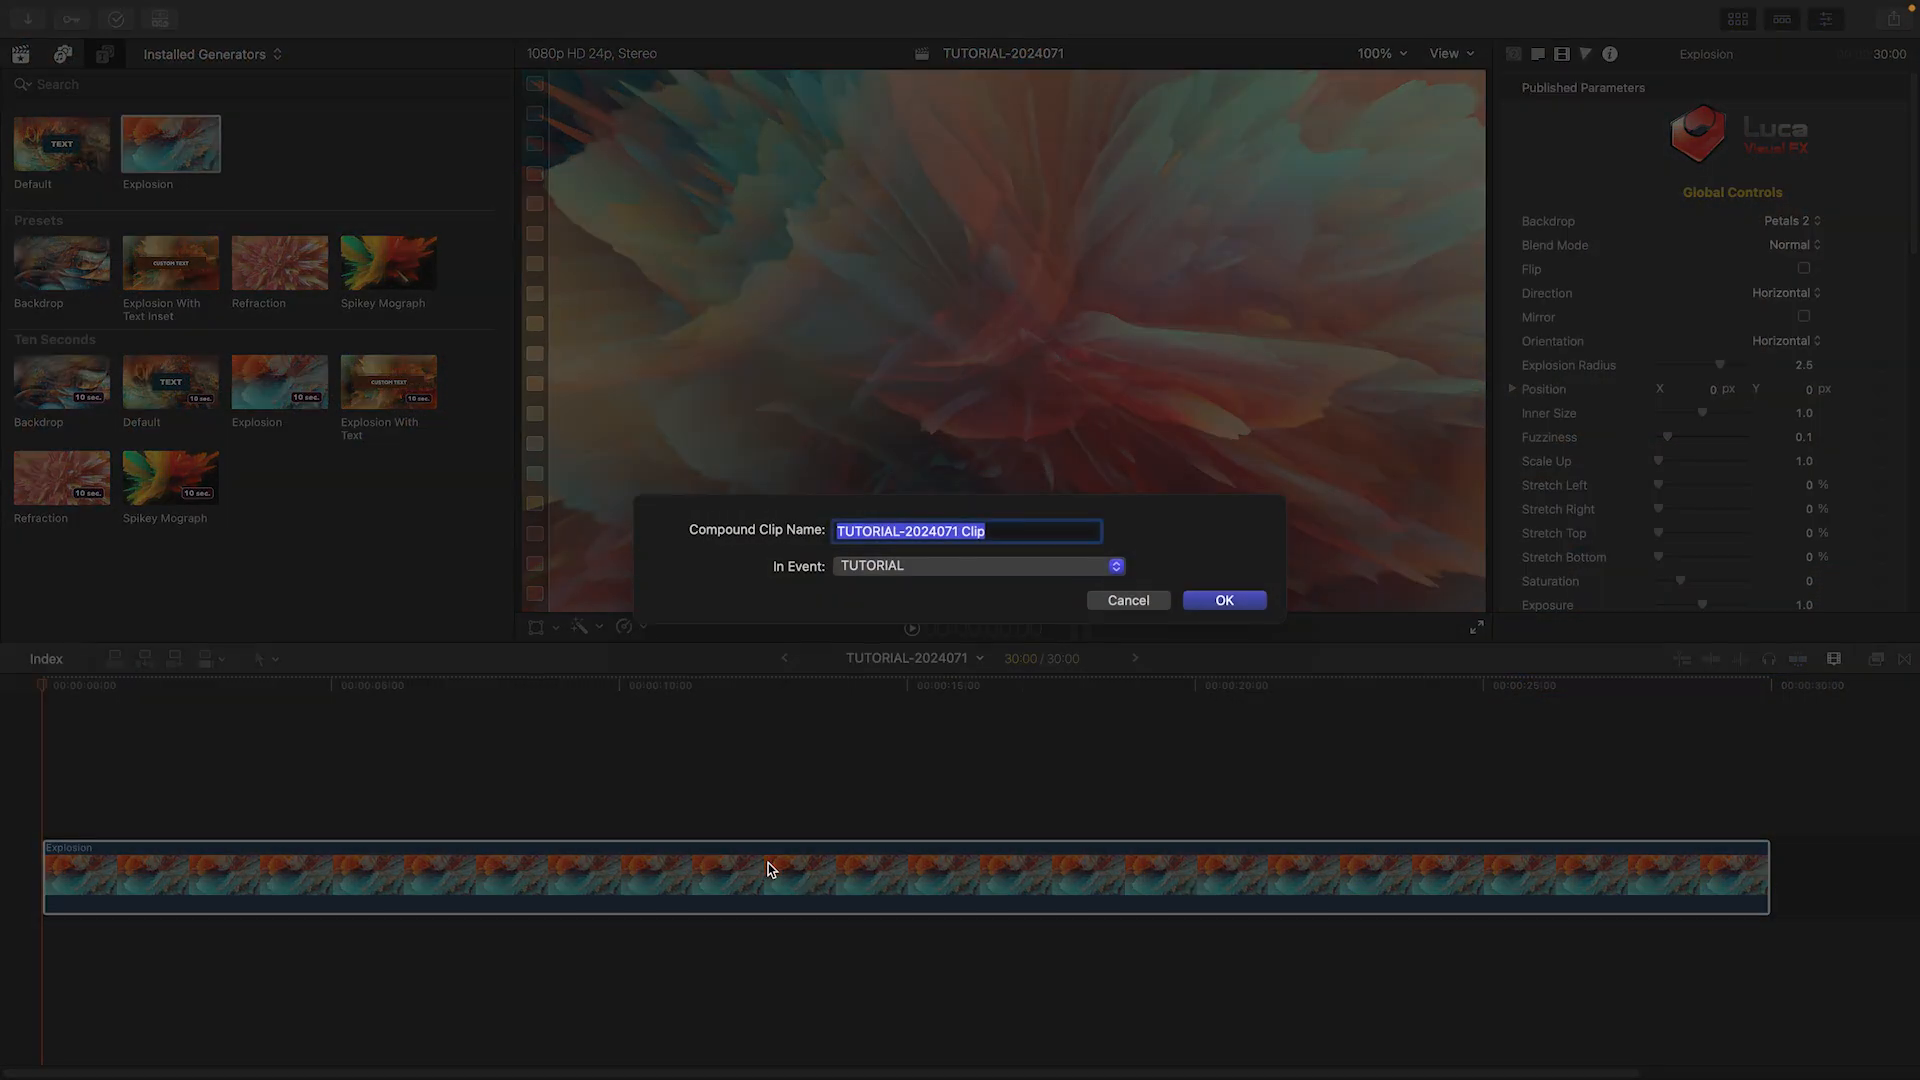
# Dismiss the compound clip dialog and start the Surreal Mographs trial download in FxFactory
pyautogui.click(1222, 600)
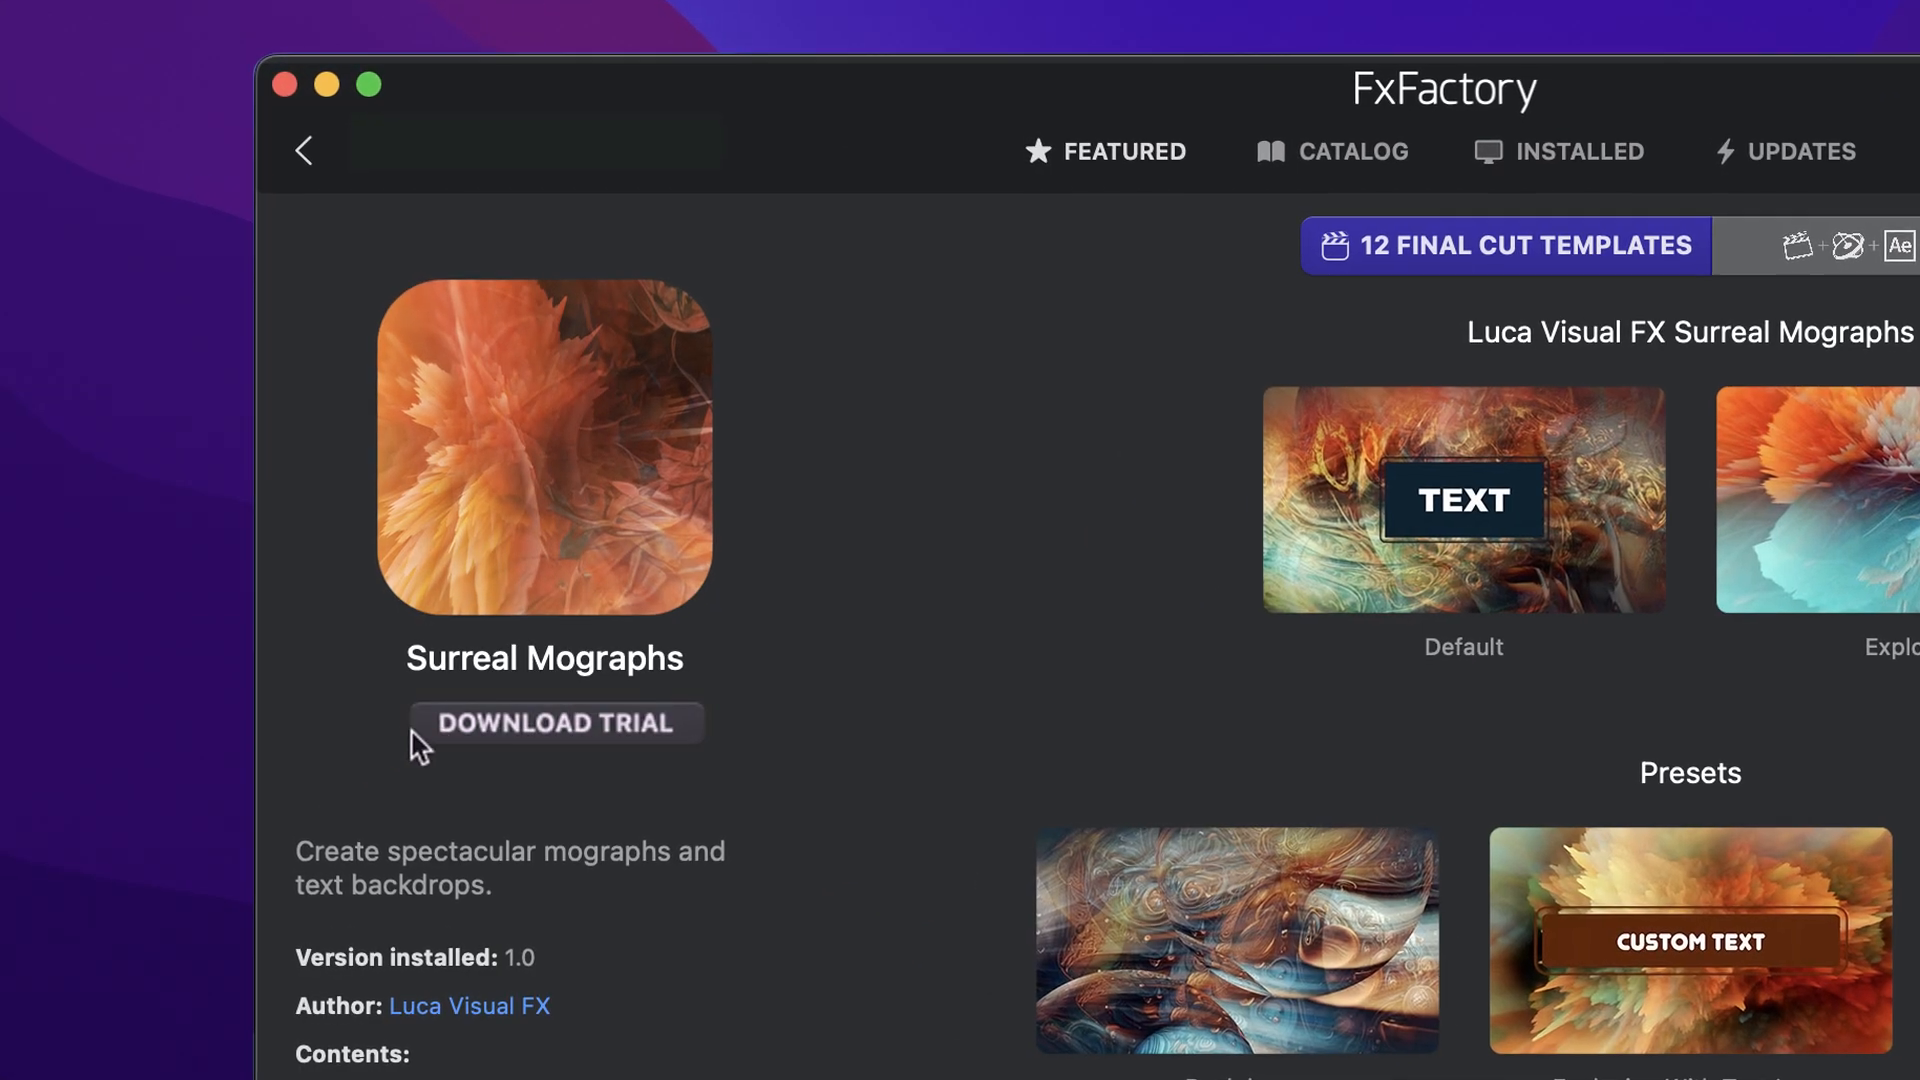
pyautogui.click(555, 722)
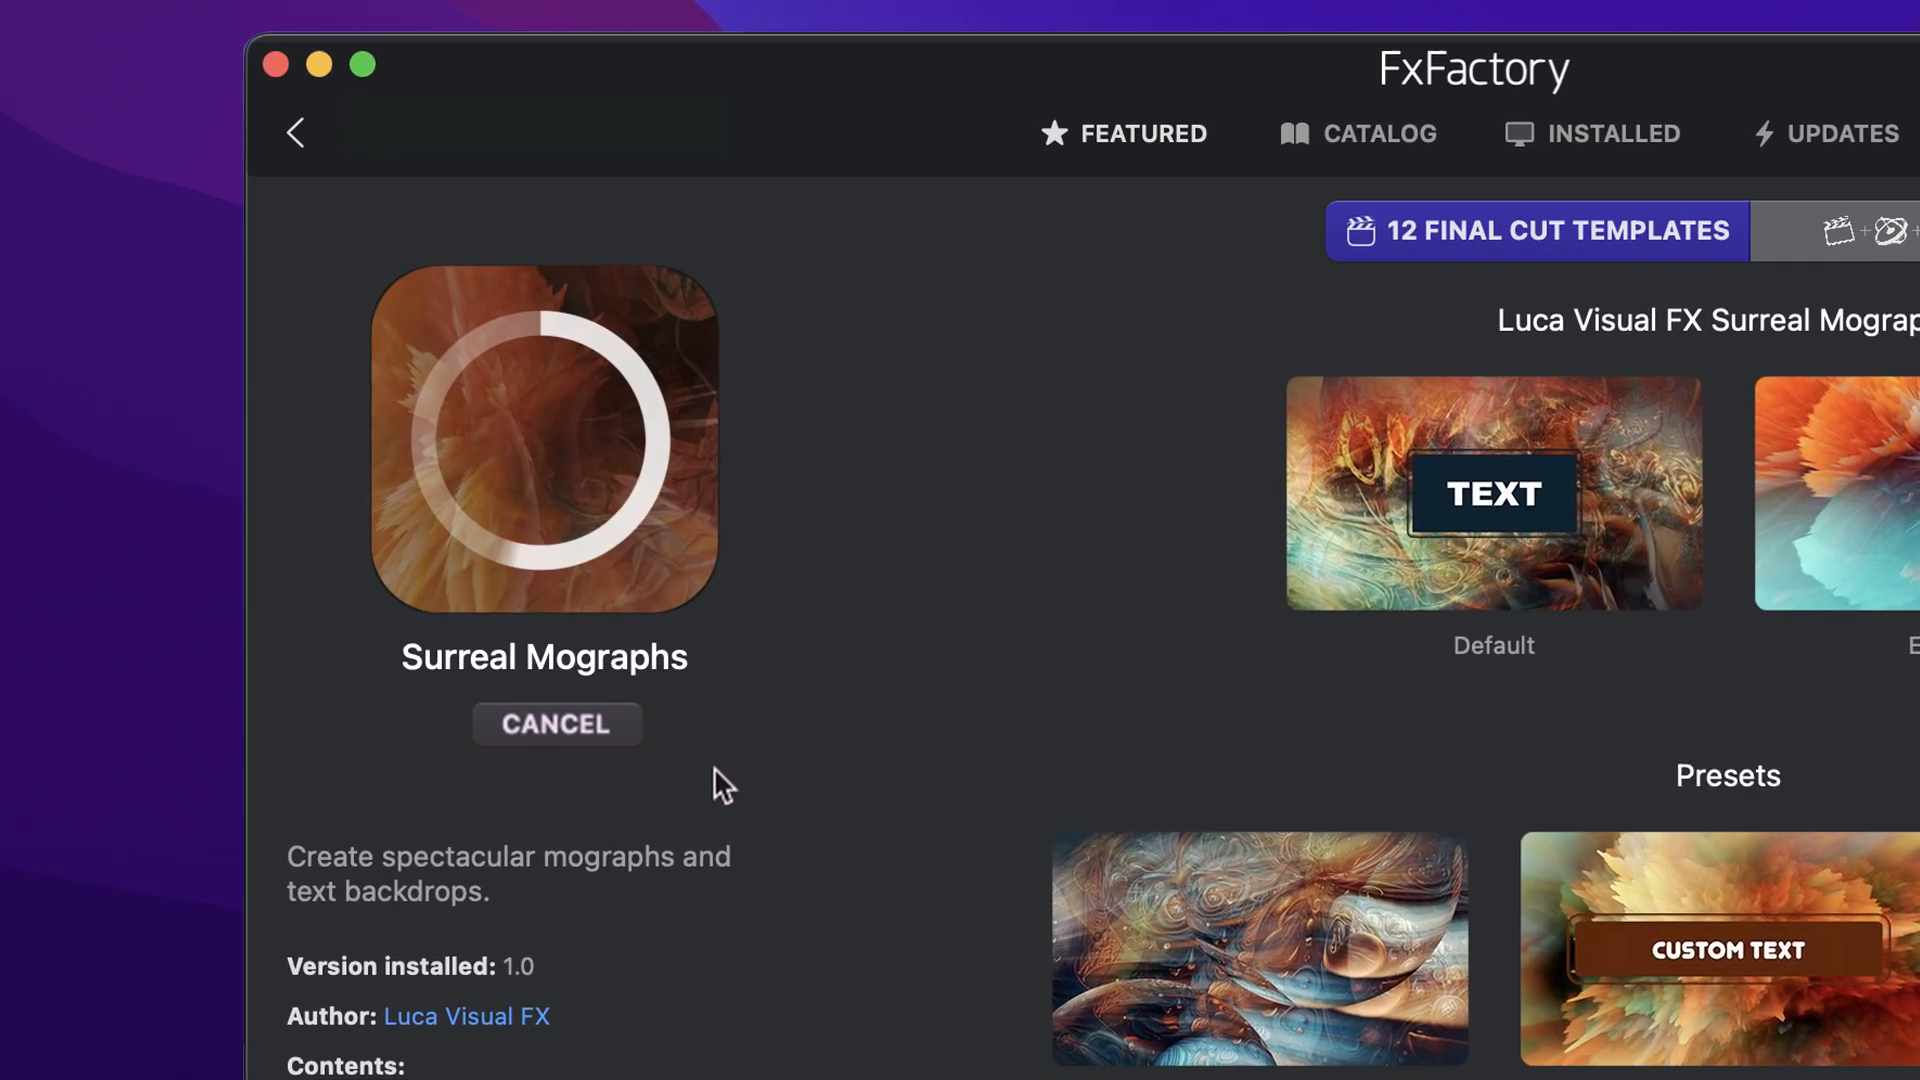